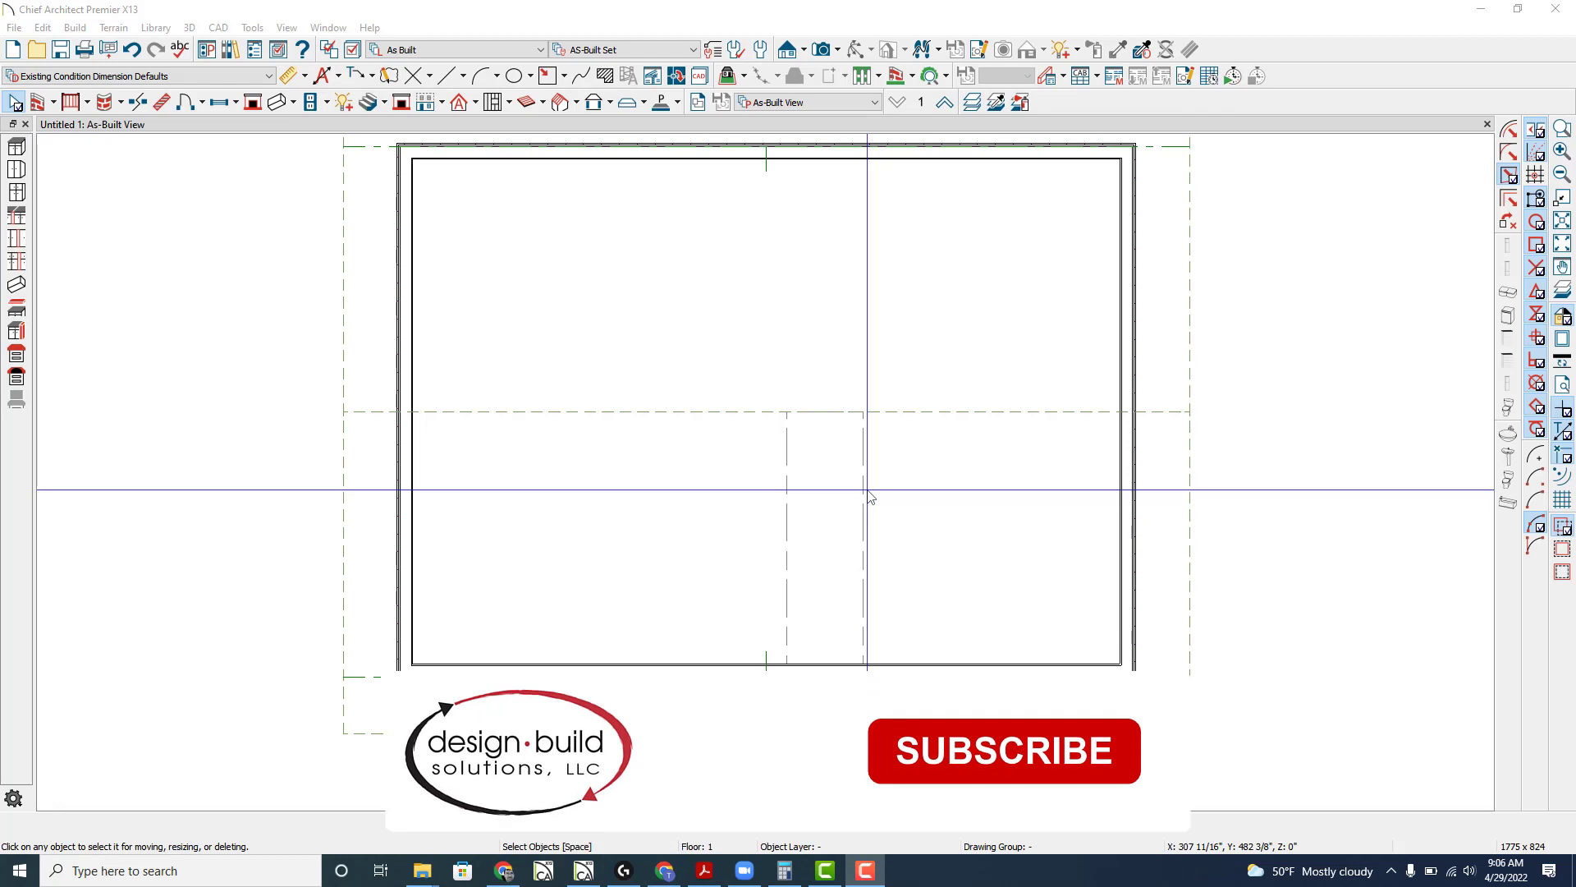
- Uncheck Flat Ceiling Over This Room so the room's ceiling follows the roof
click(1003, 749)
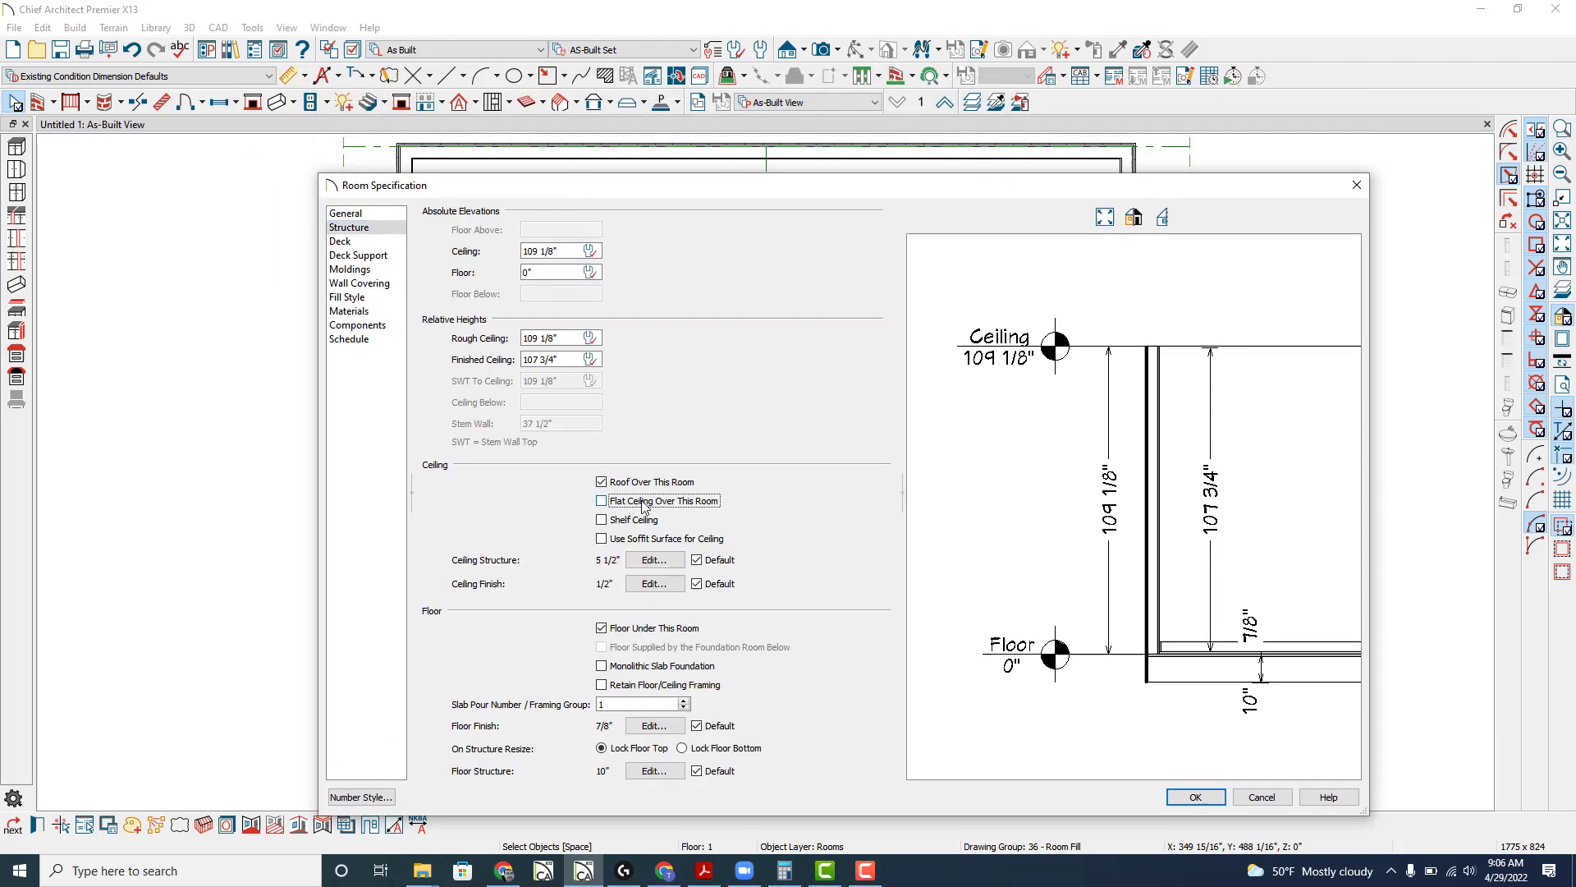
click(1195, 796)
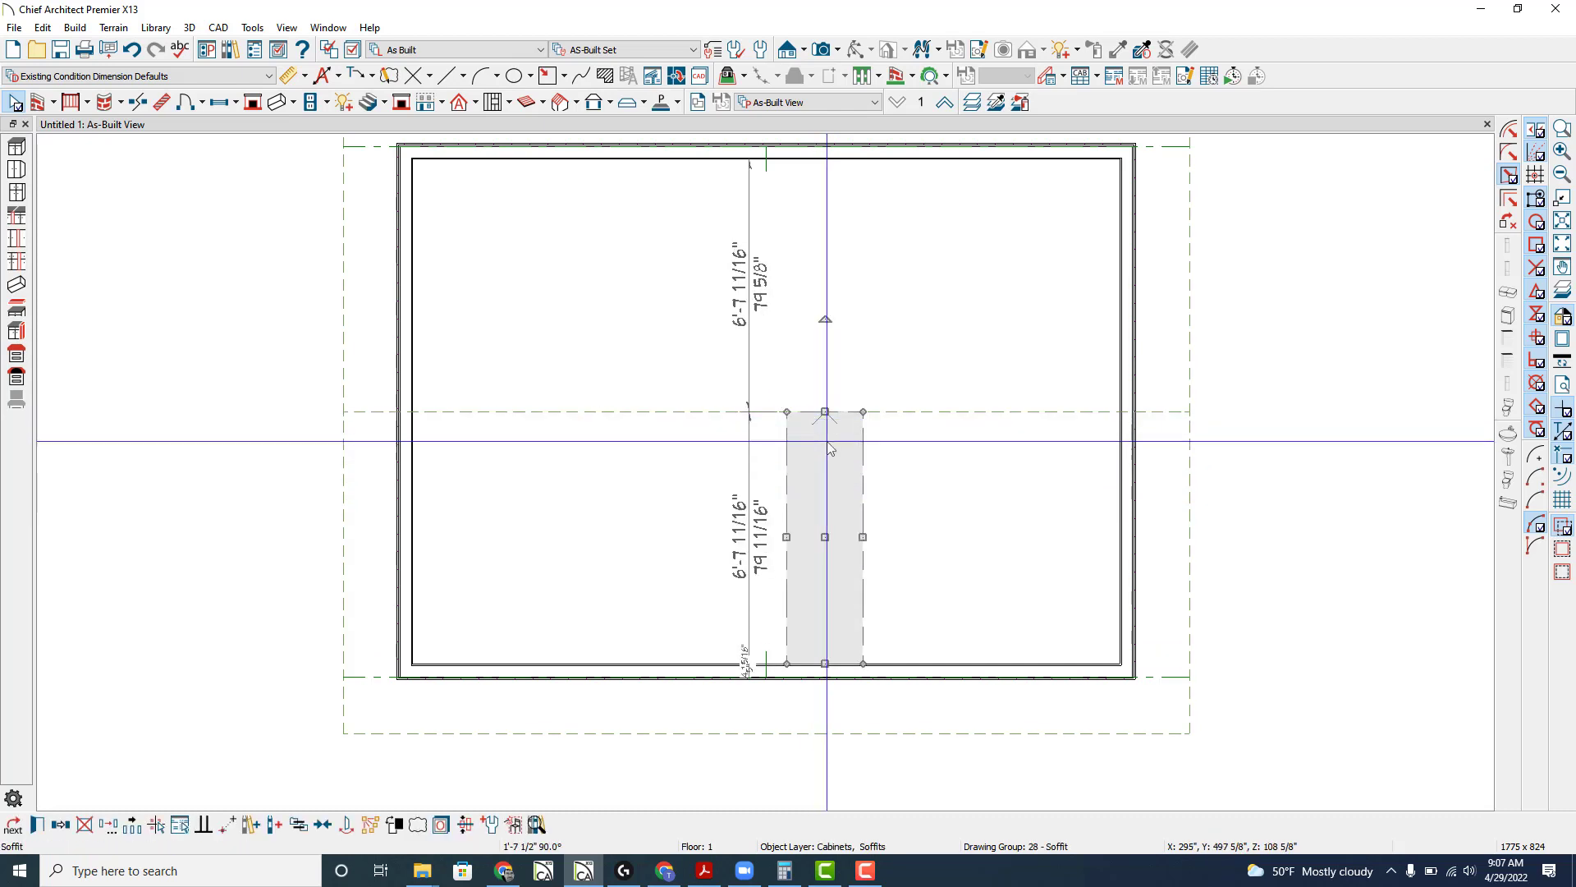
- Turn on Sloped Soffit and Place Under Roof in the soffit's specification
double_click(823, 448)
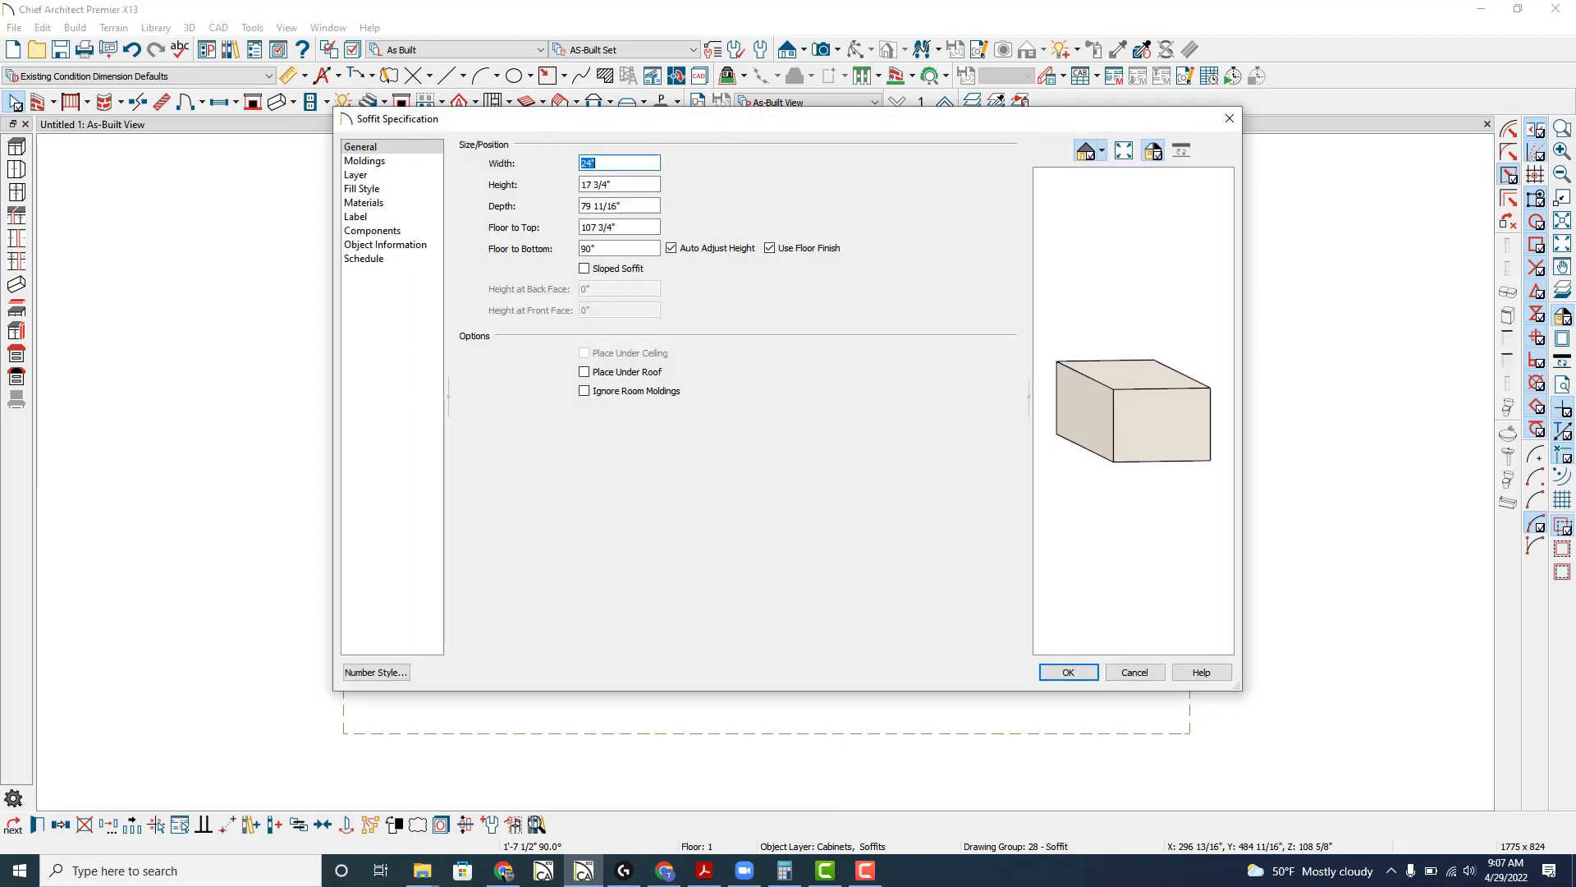
click(584, 268)
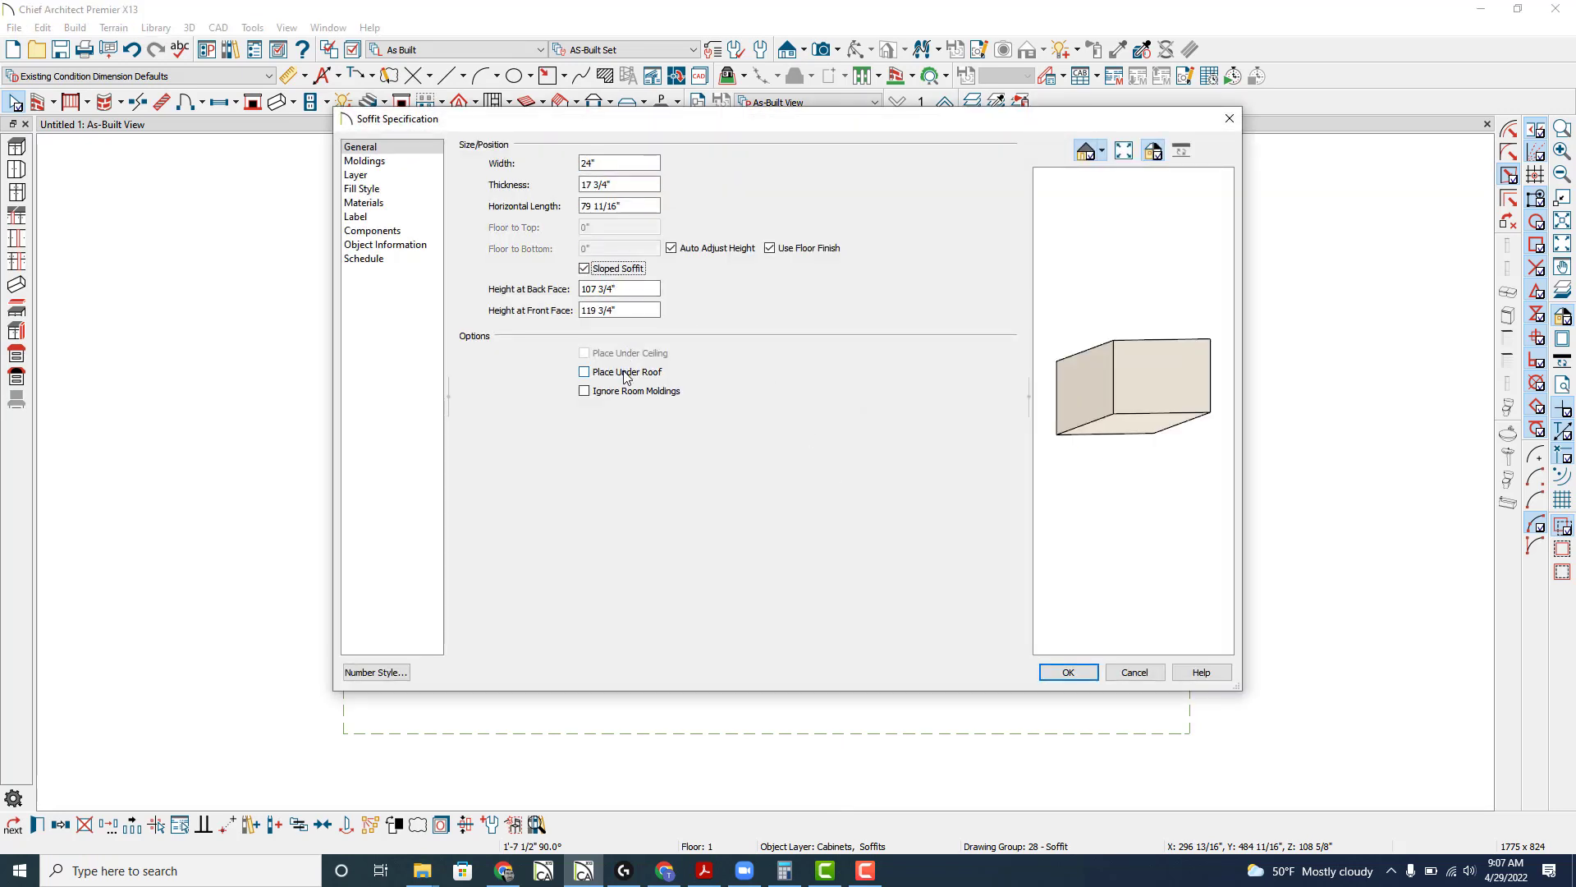
click(583, 371)
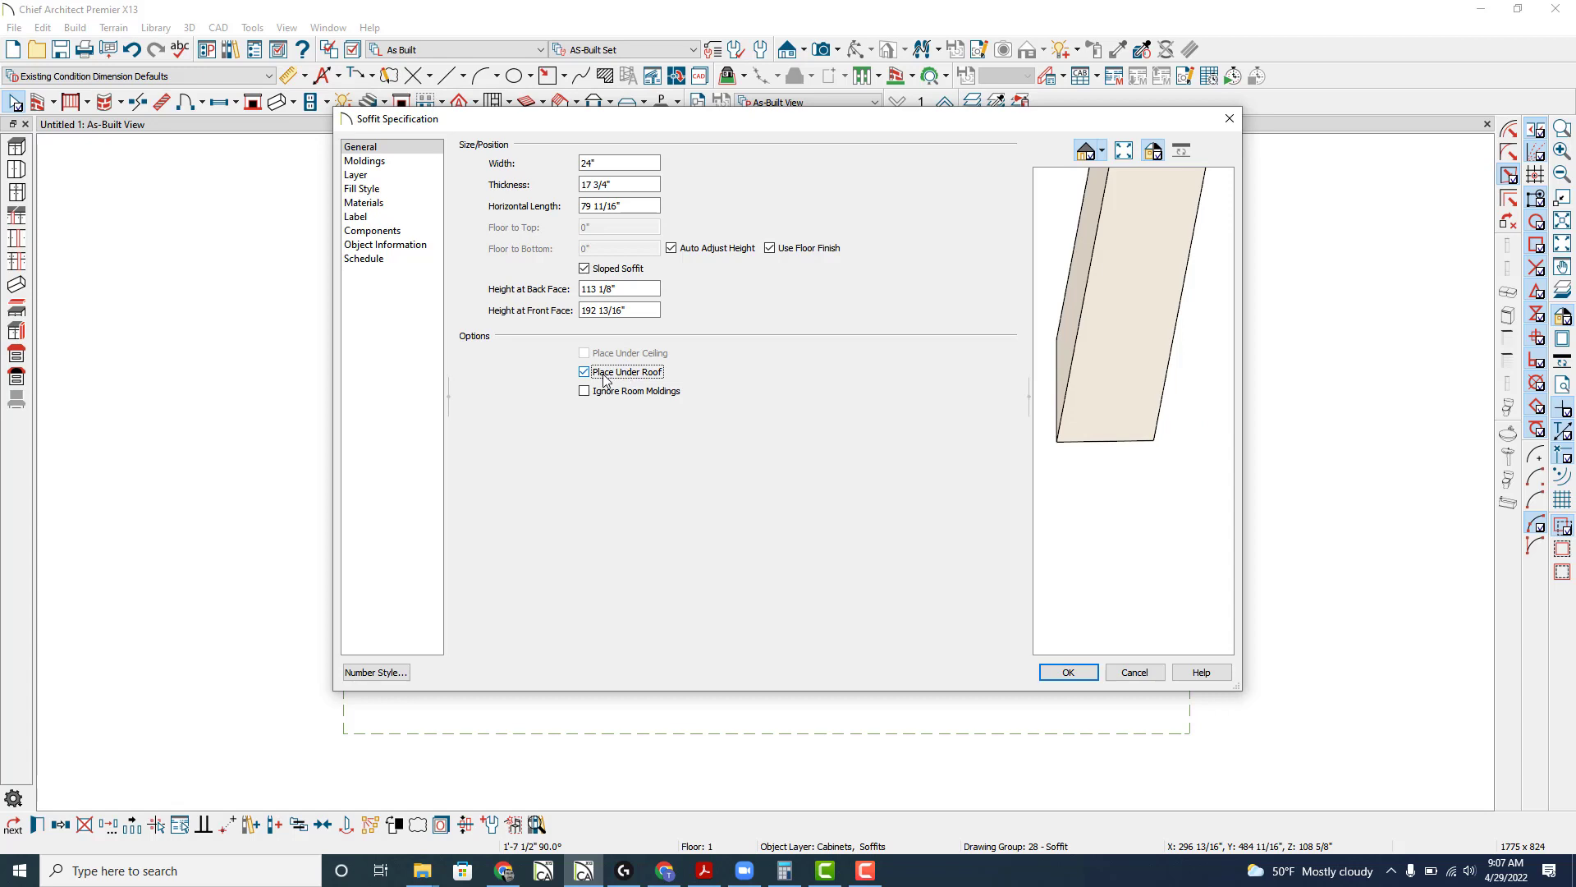
click(1067, 672)
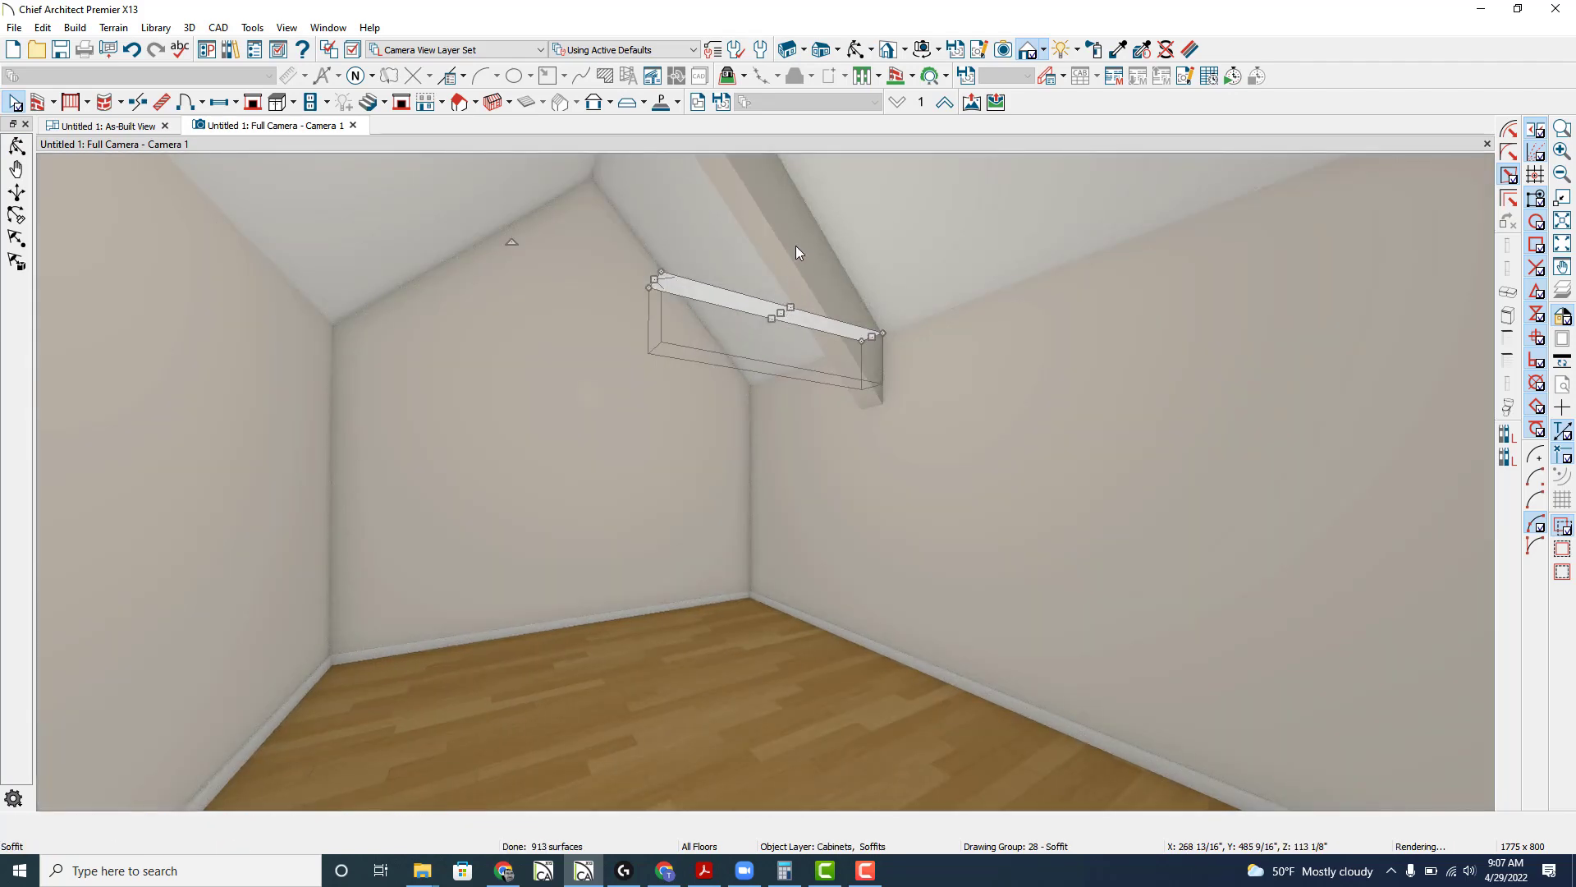
- Set the sloped soffit's thickness to 8 inches from the camera view
double_click(764, 306)
text(8)
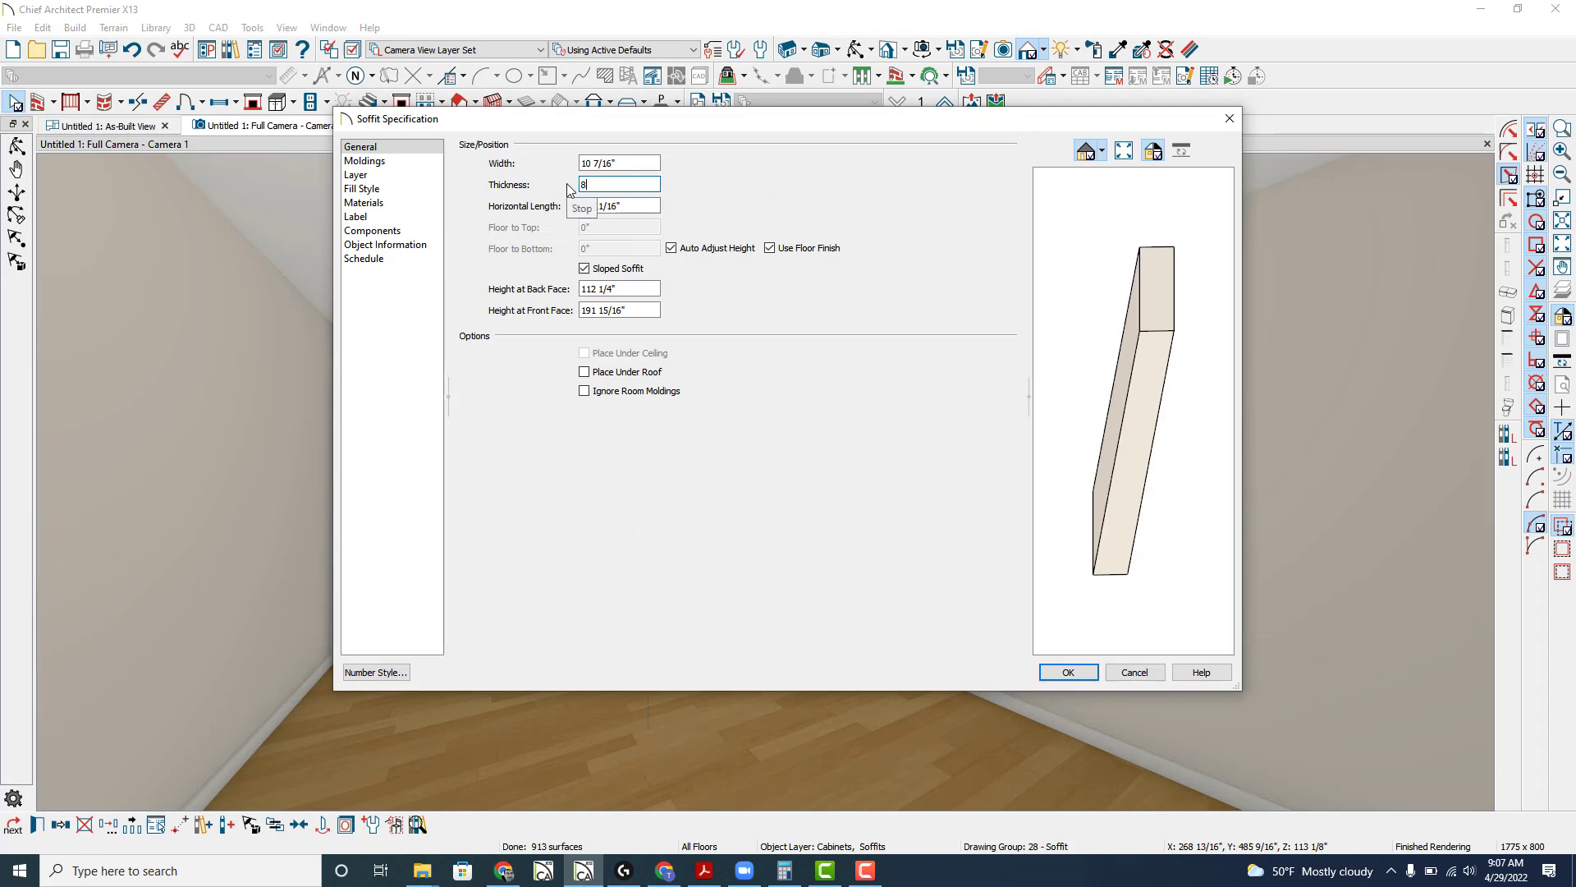
click(1067, 671)
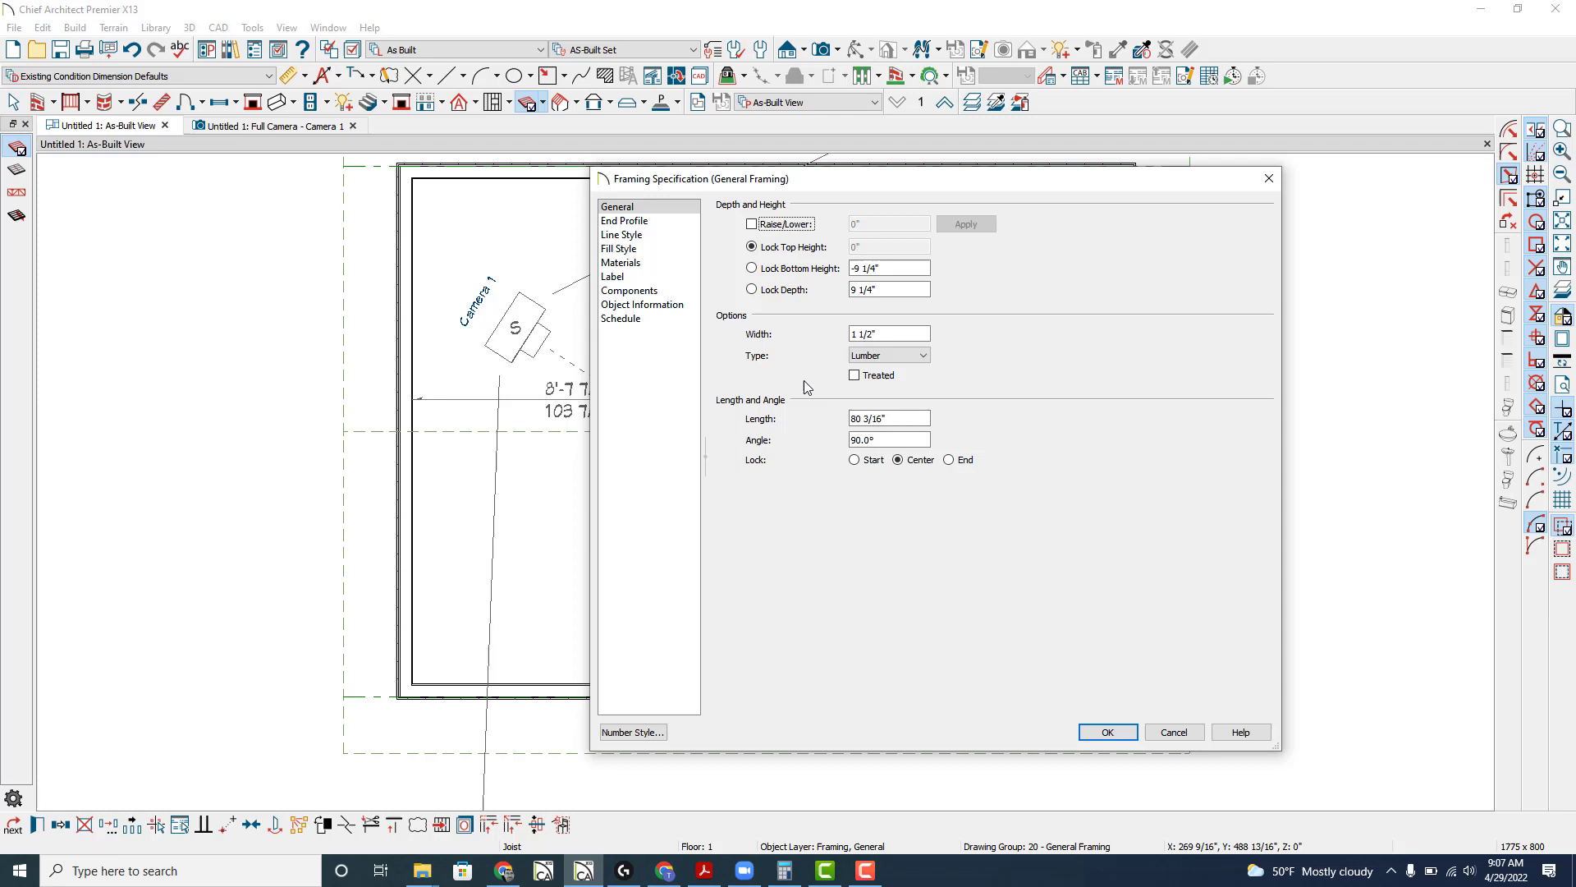
- Review the framing beam's end profile, line style and general settings, then accept them
click(624, 220)
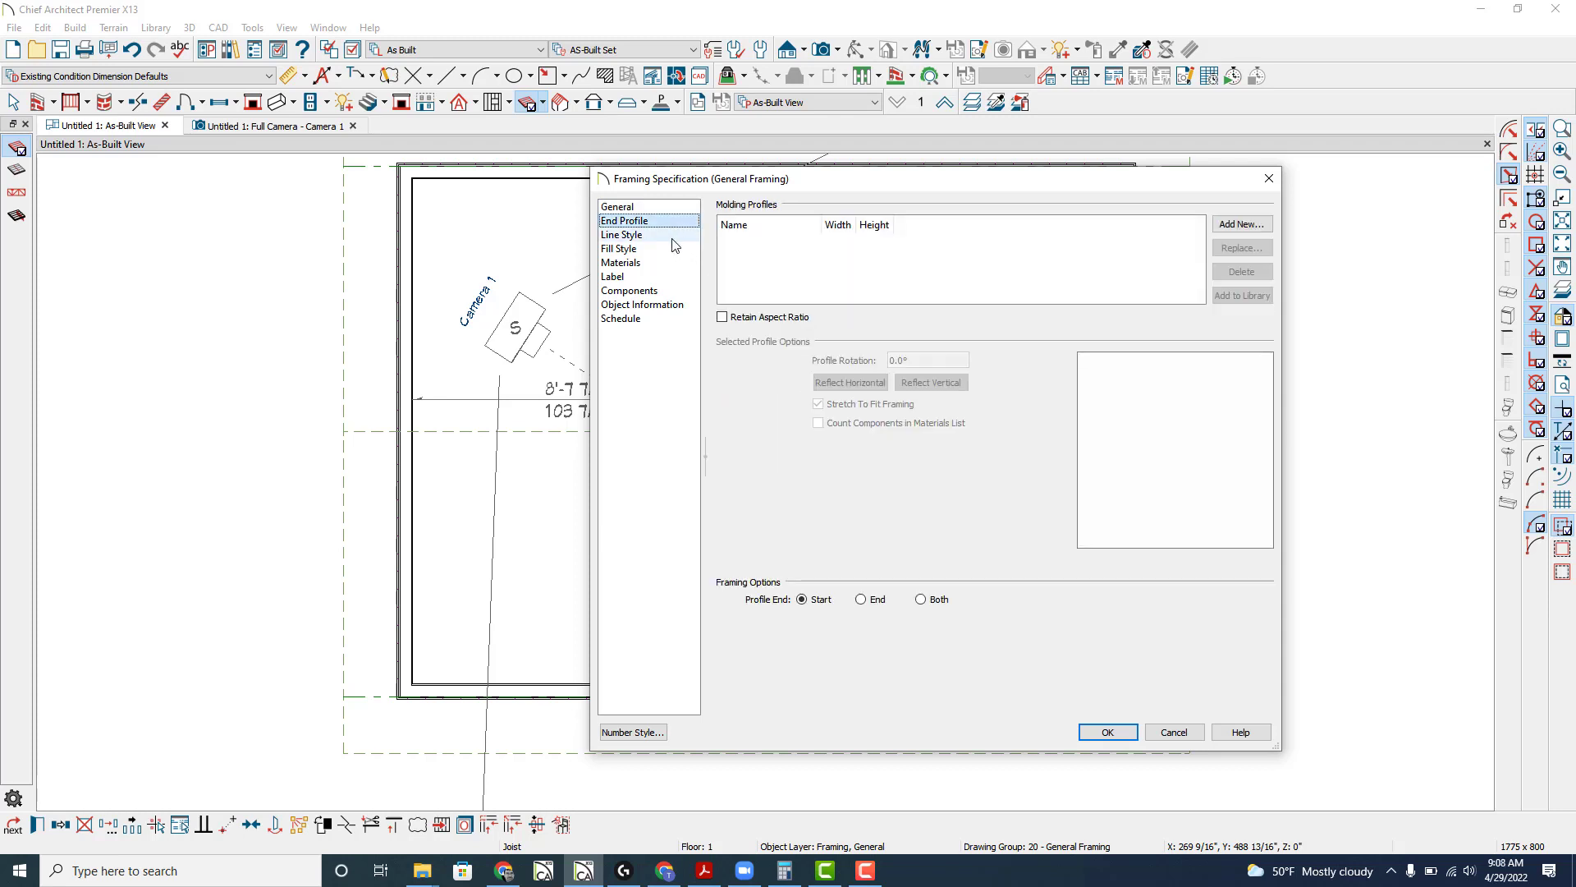
click(621, 234)
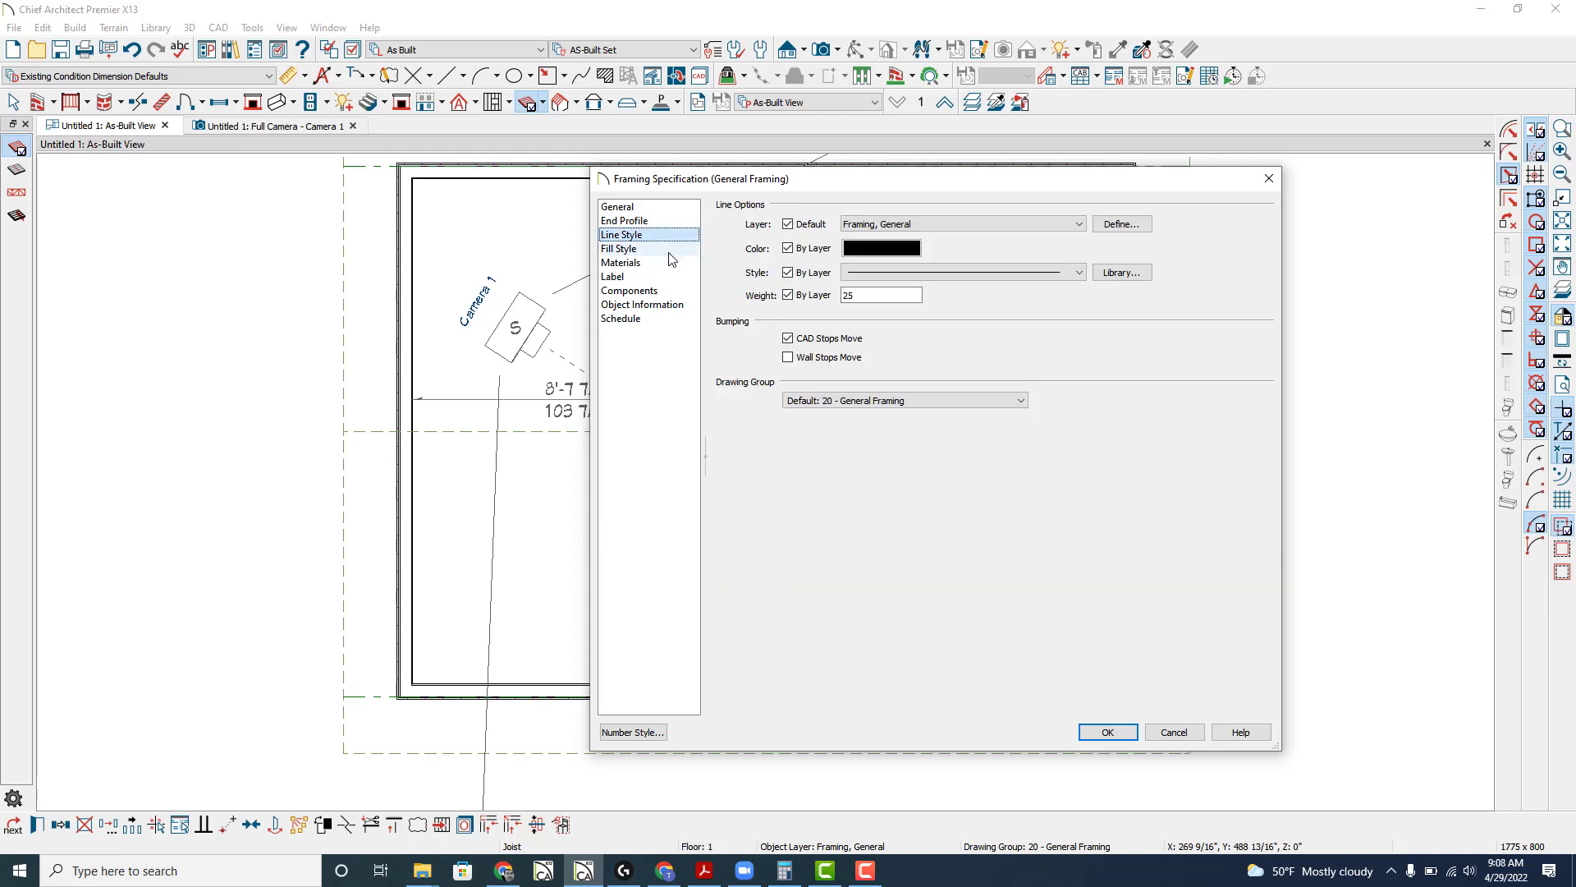
click(617, 206)
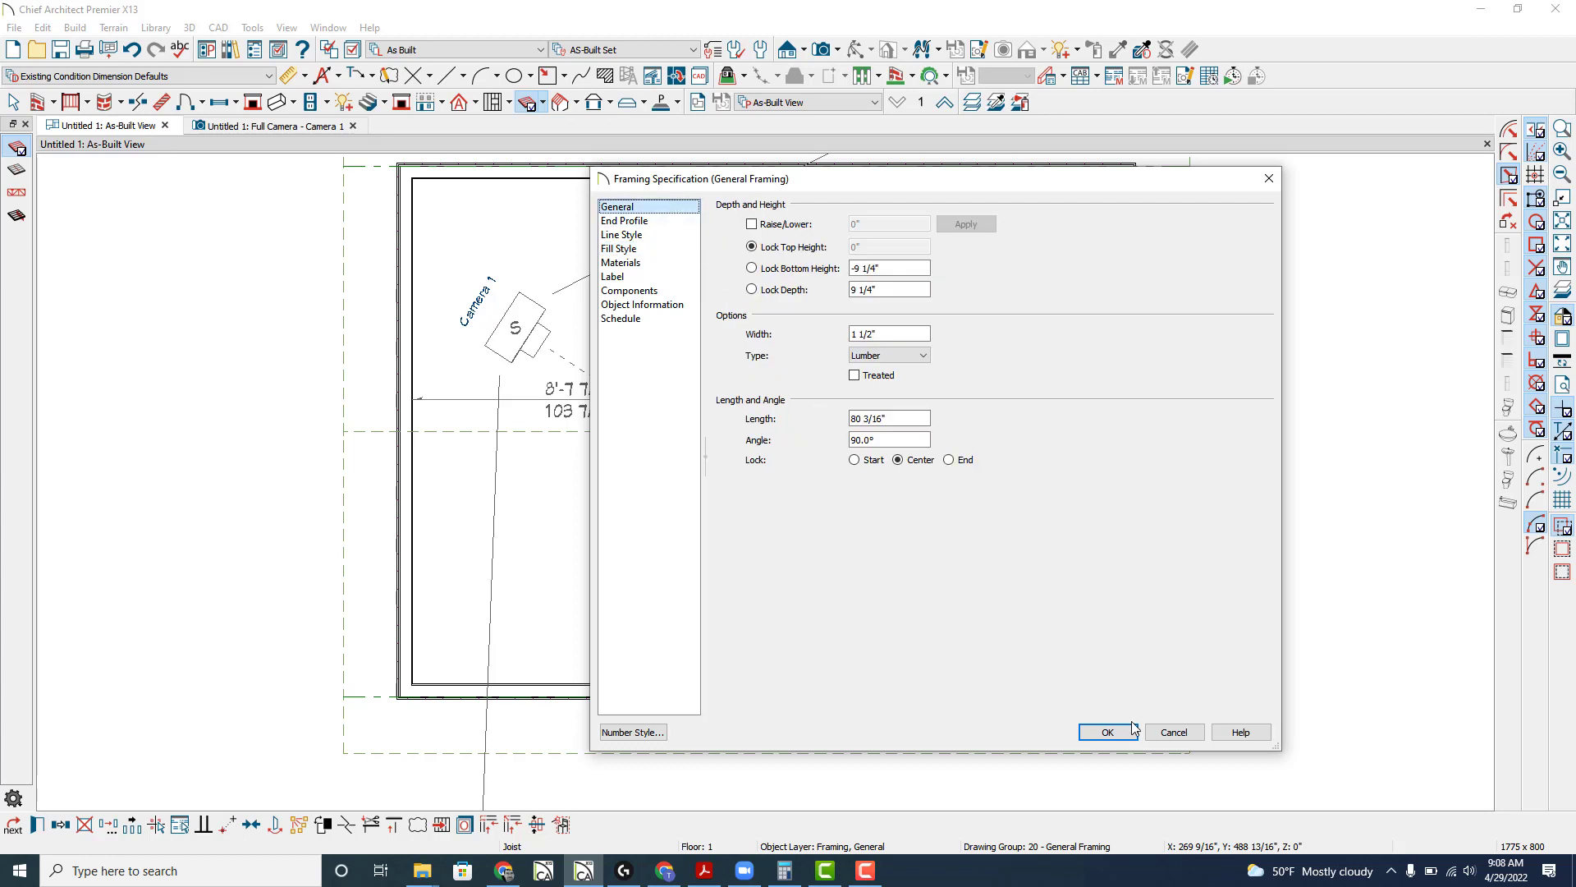
click(1106, 730)
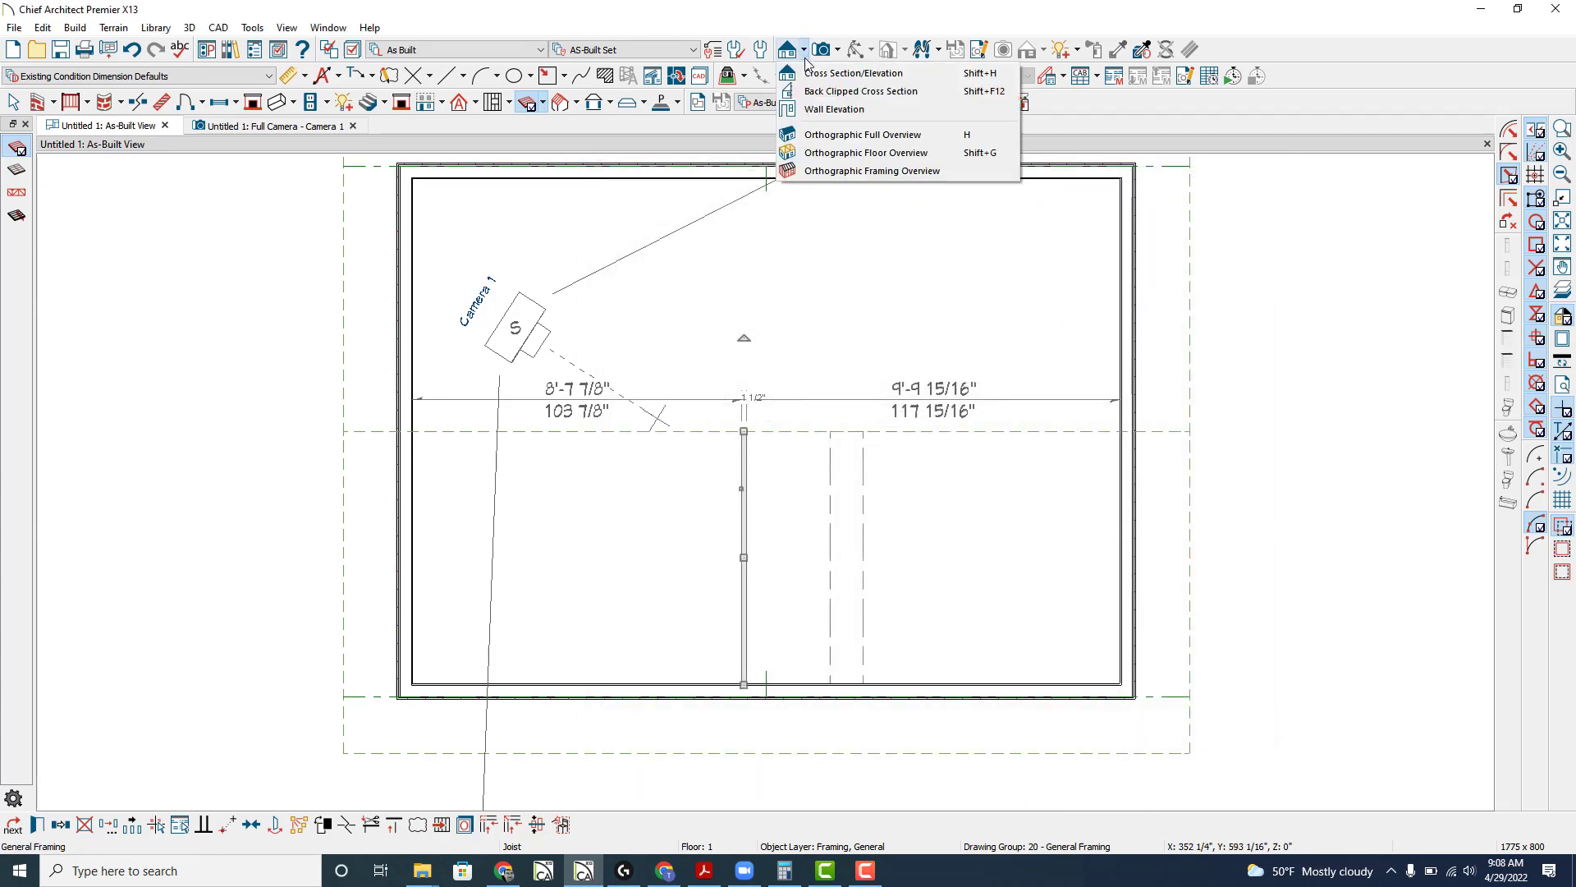
- Create a cross section of the room, inspect the 80 3/16-inch framing beam, and delete it
click(854, 72)
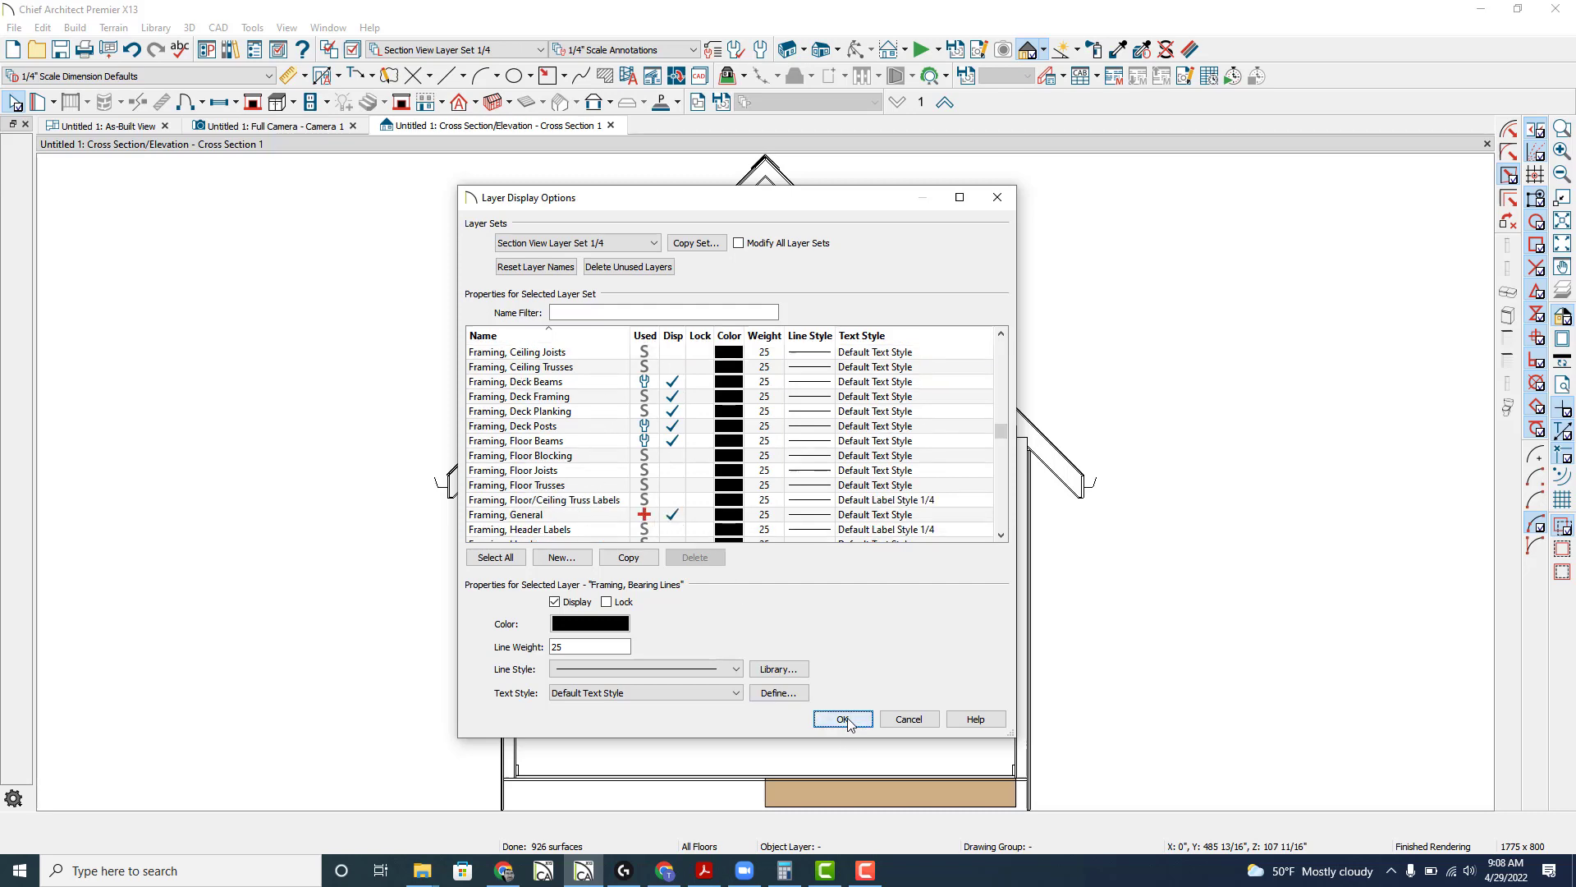
click(842, 719)
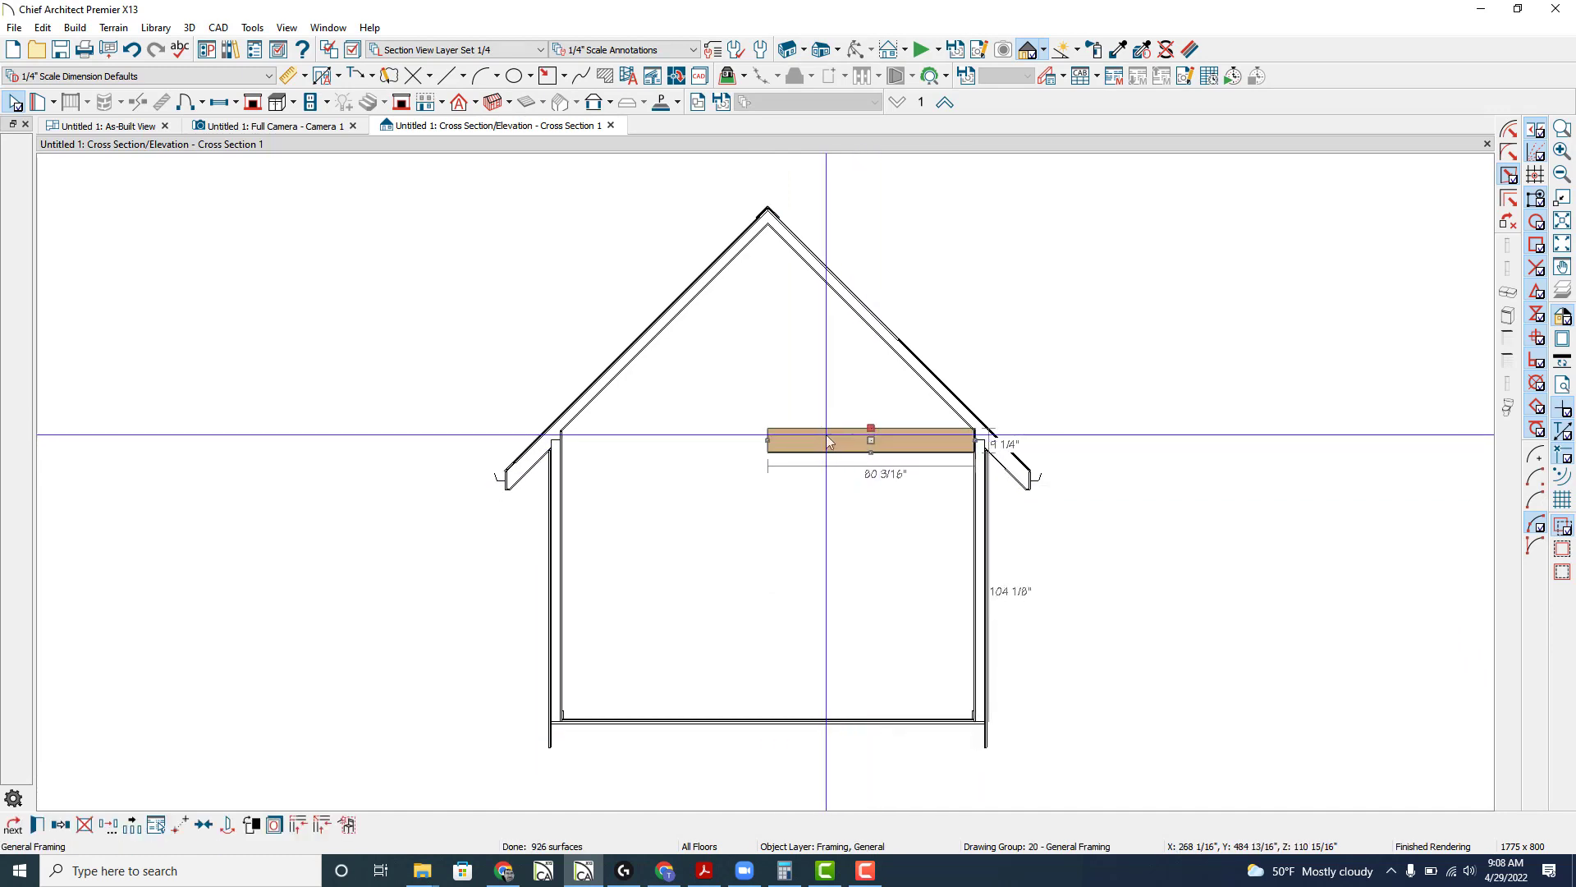
double_click(870, 439)
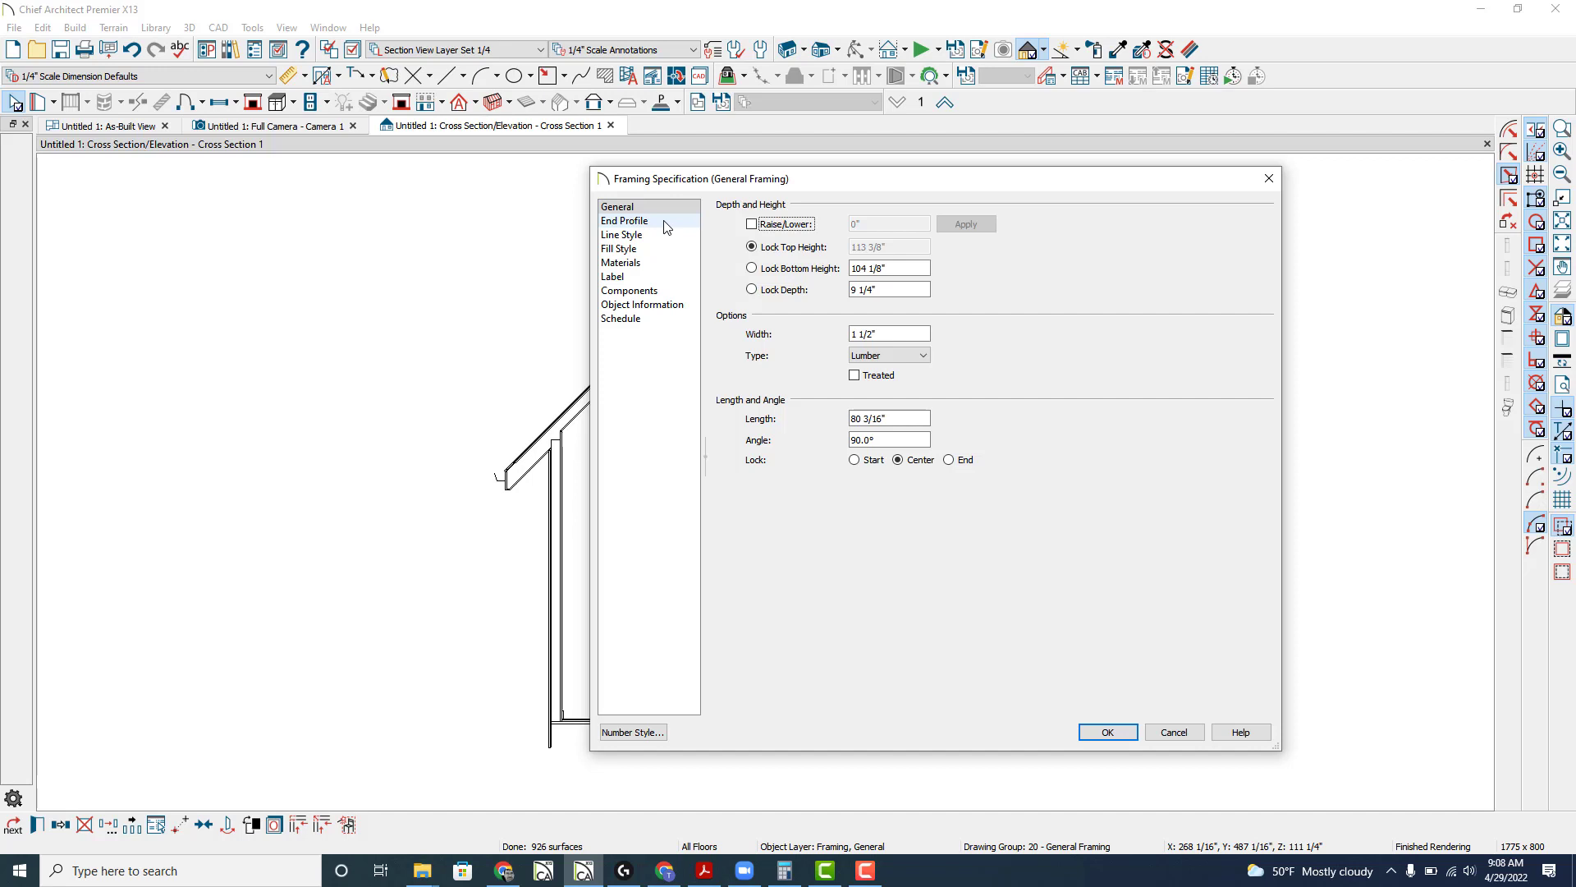
click(622, 234)
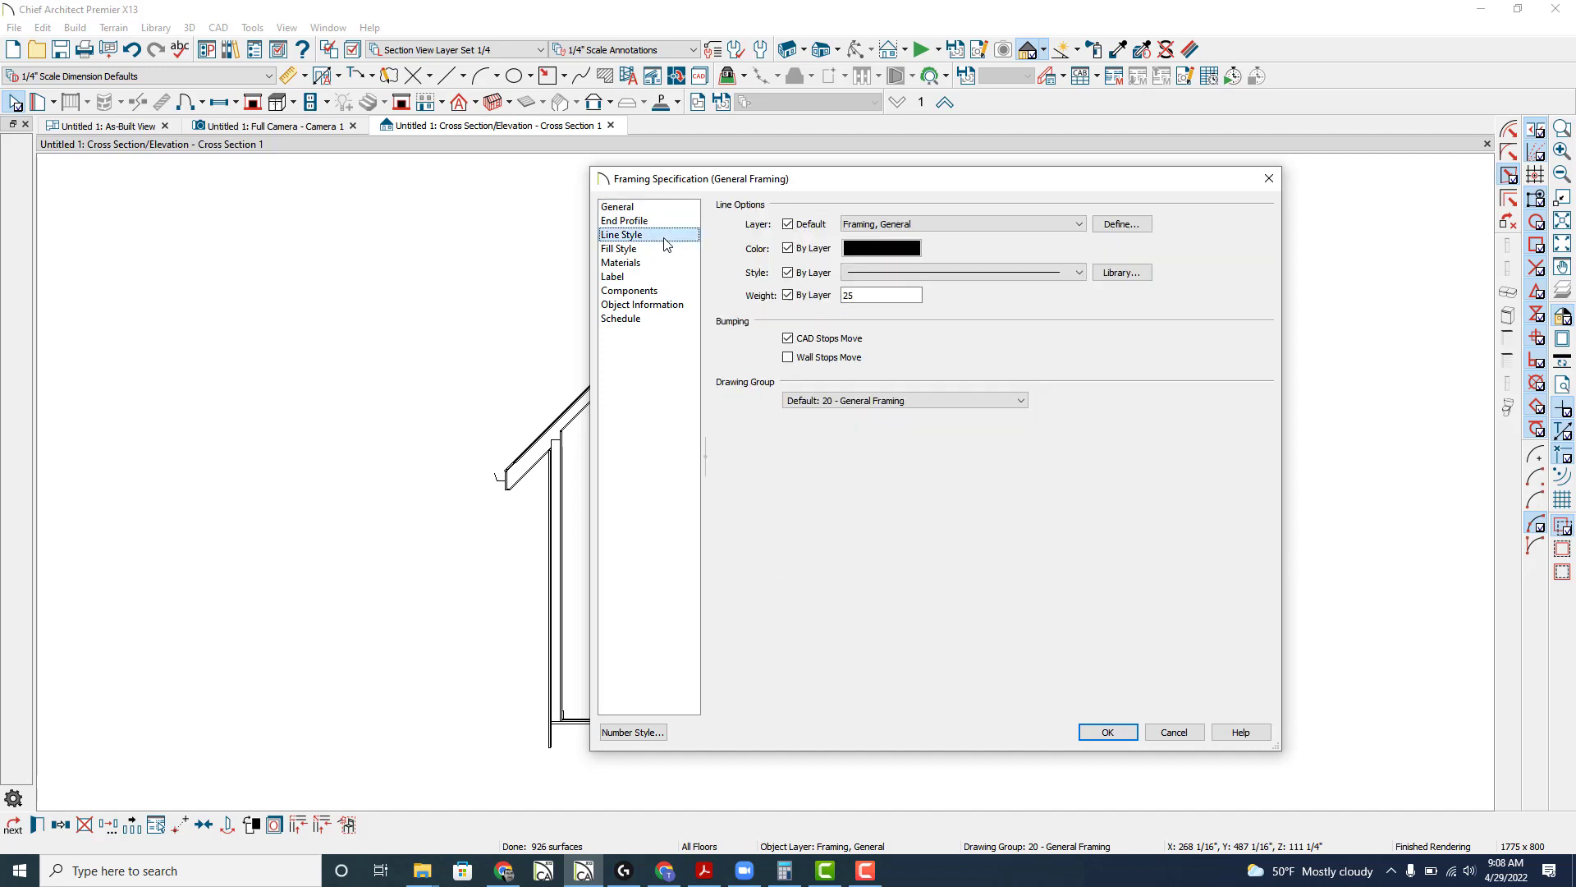
click(621, 263)
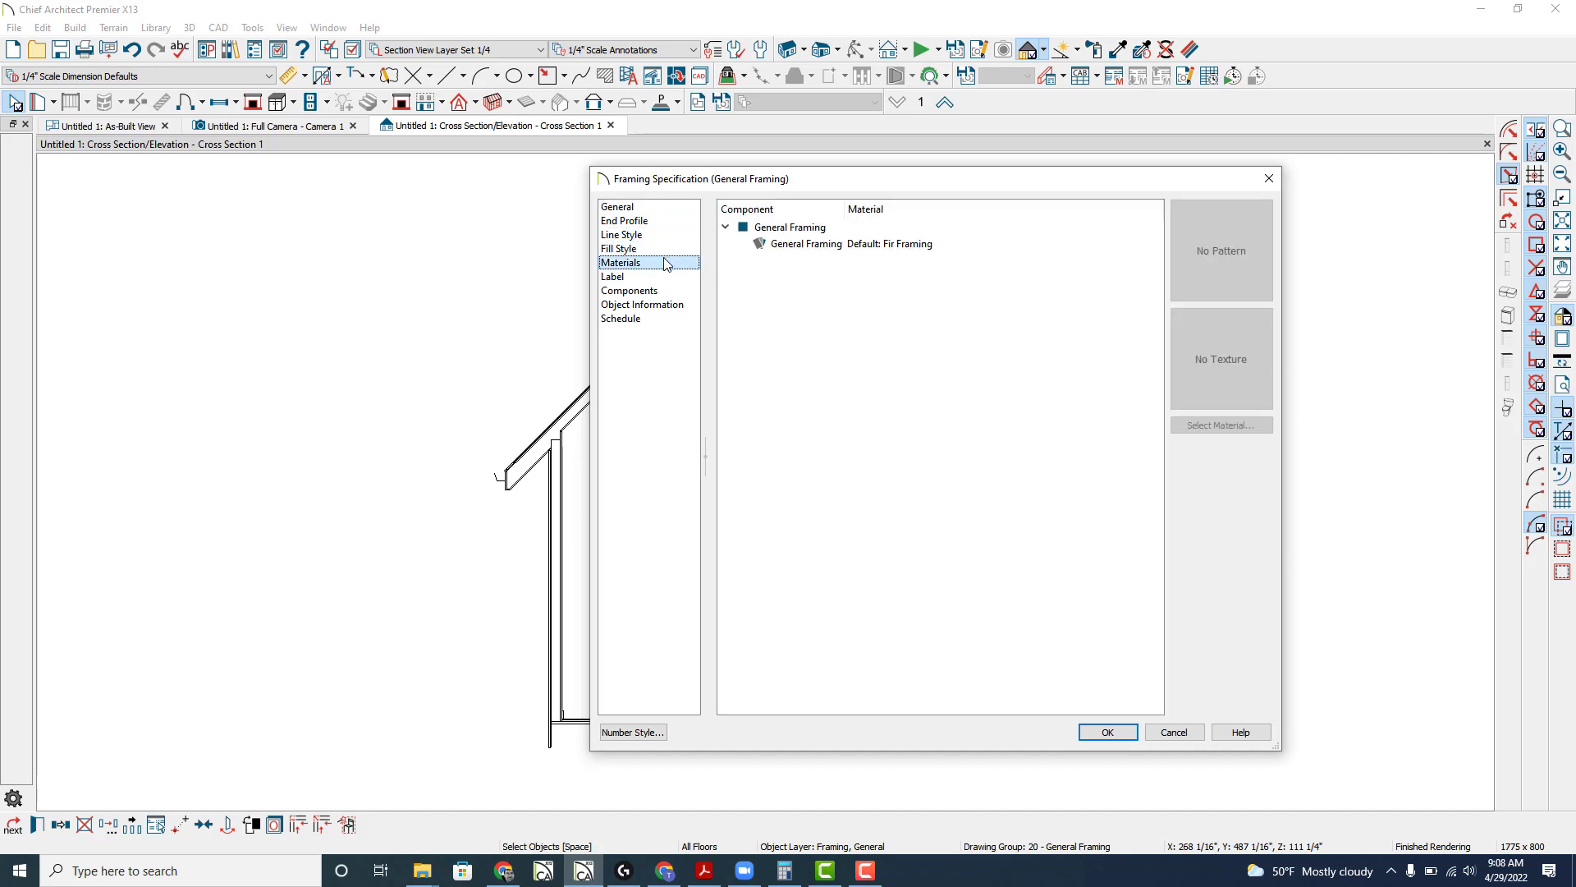
click(611, 277)
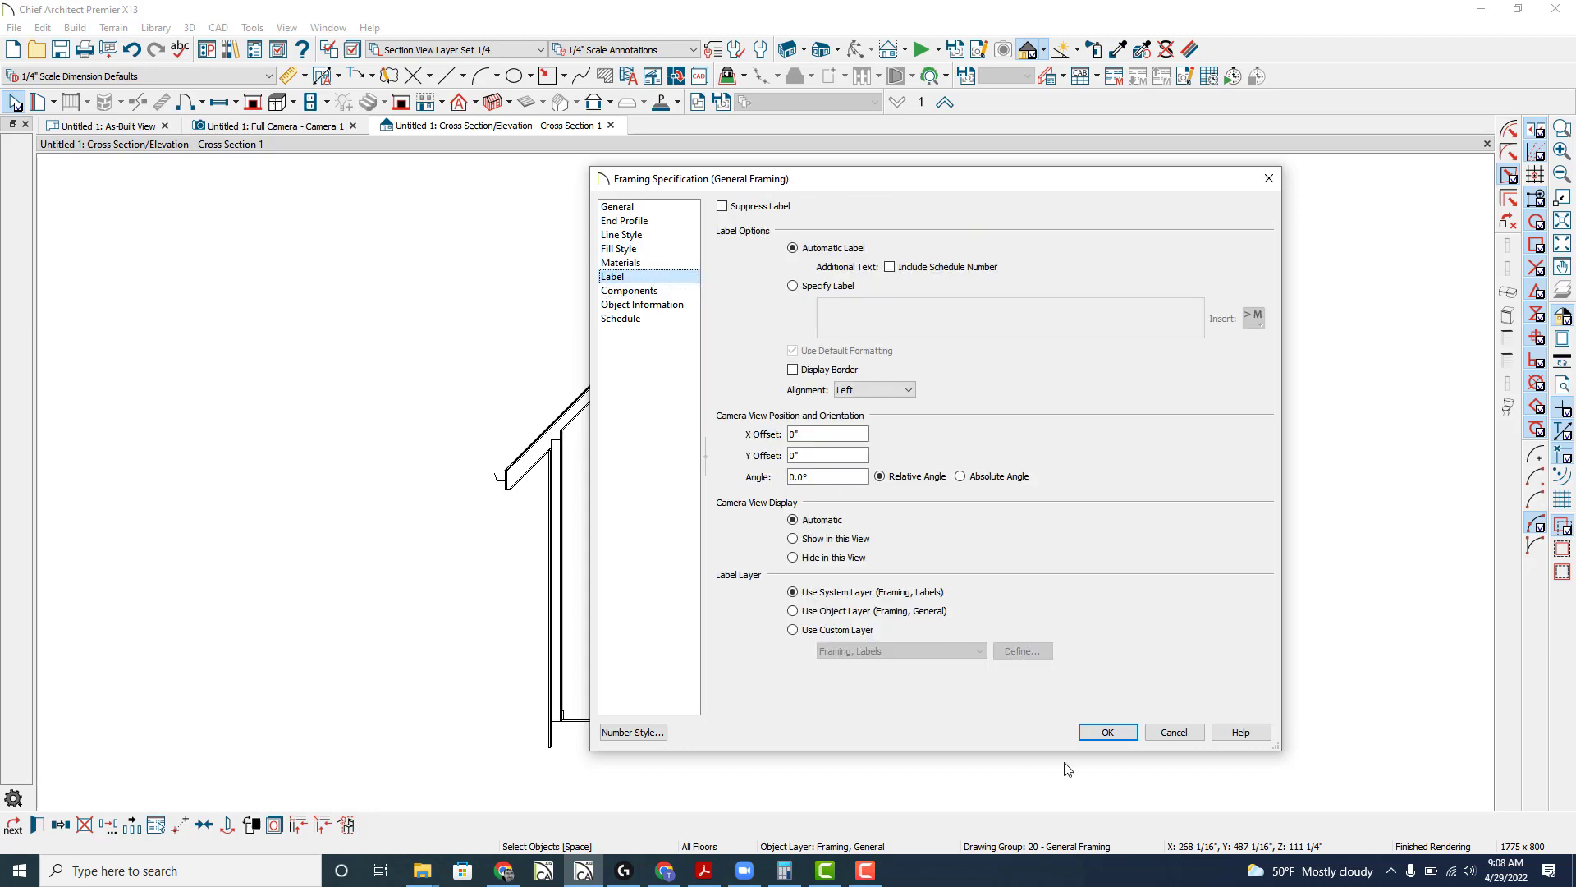
click(1107, 730)
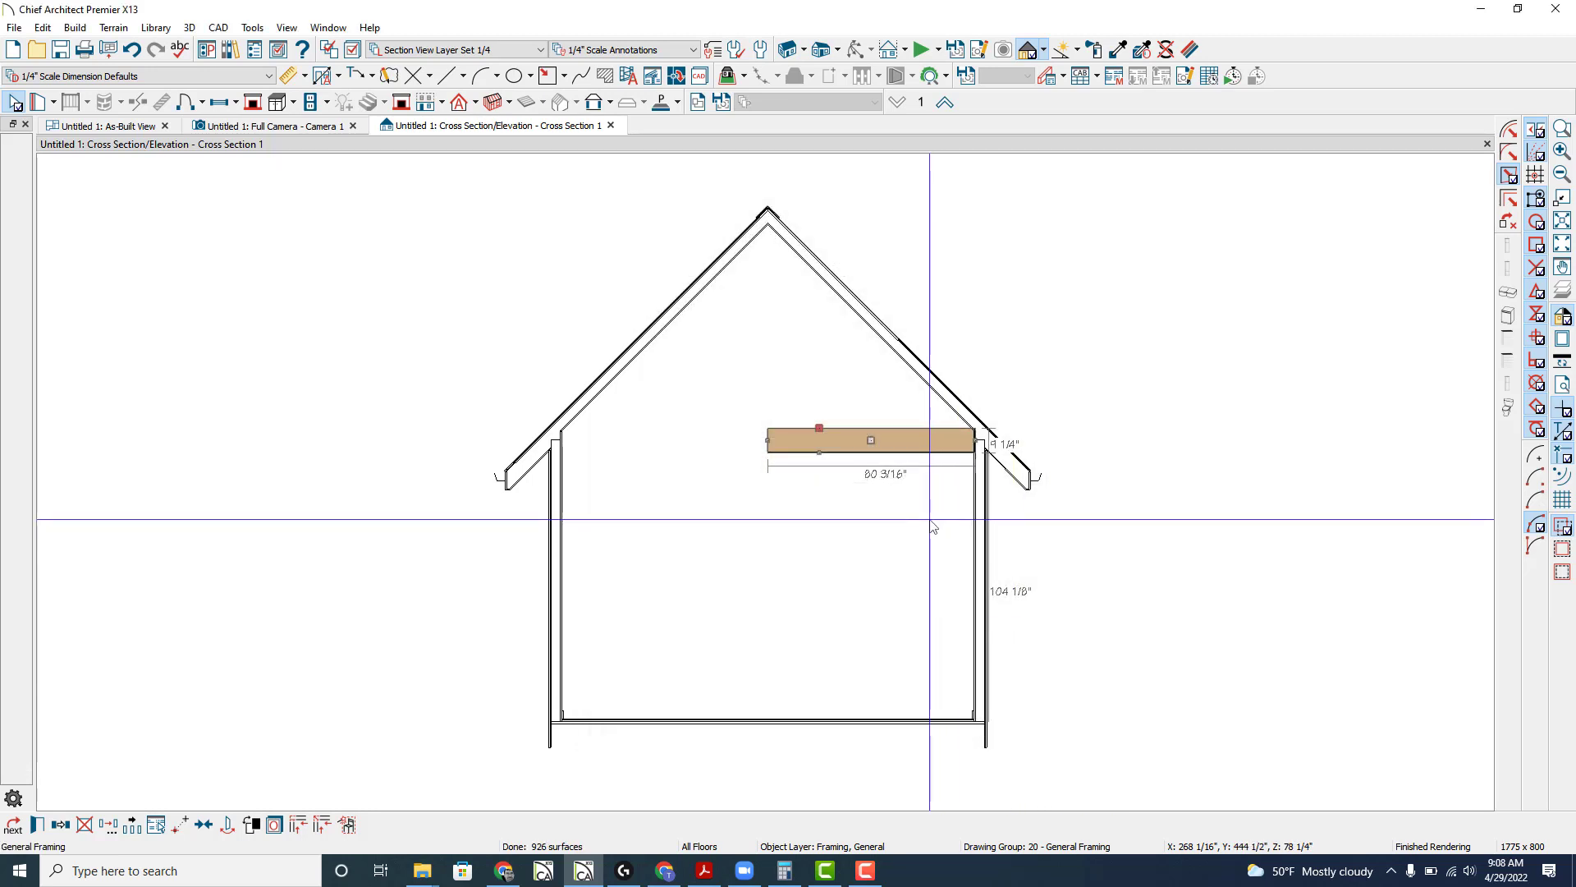
key(Delete)
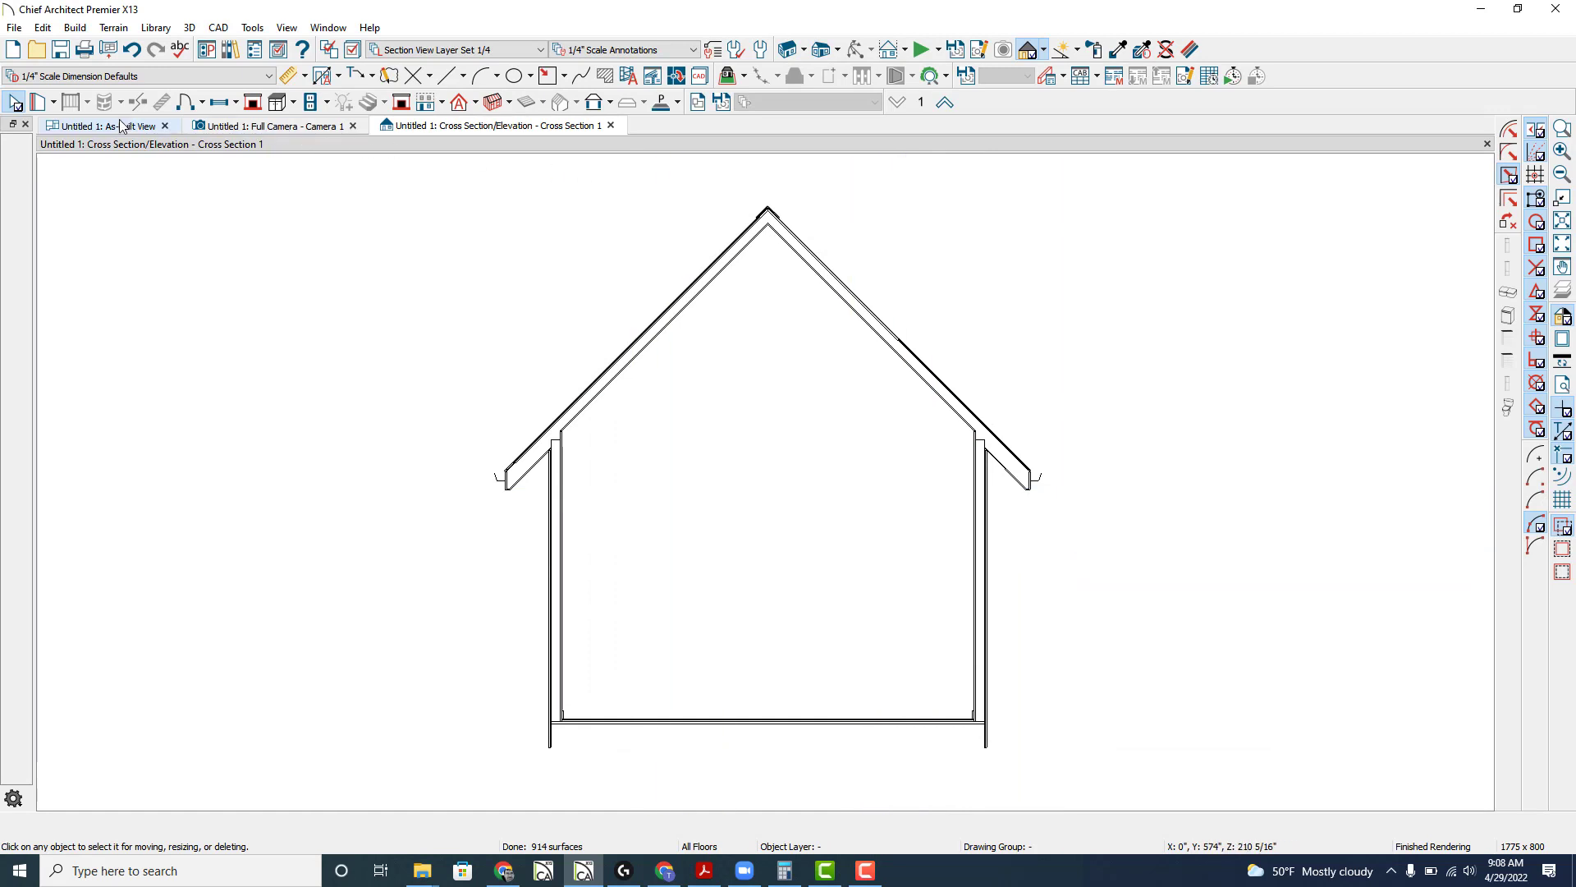
- Pick the Roof Rafter tool, decline general framing, and turn on the Framing, Roof Rafters layer
click(100, 125)
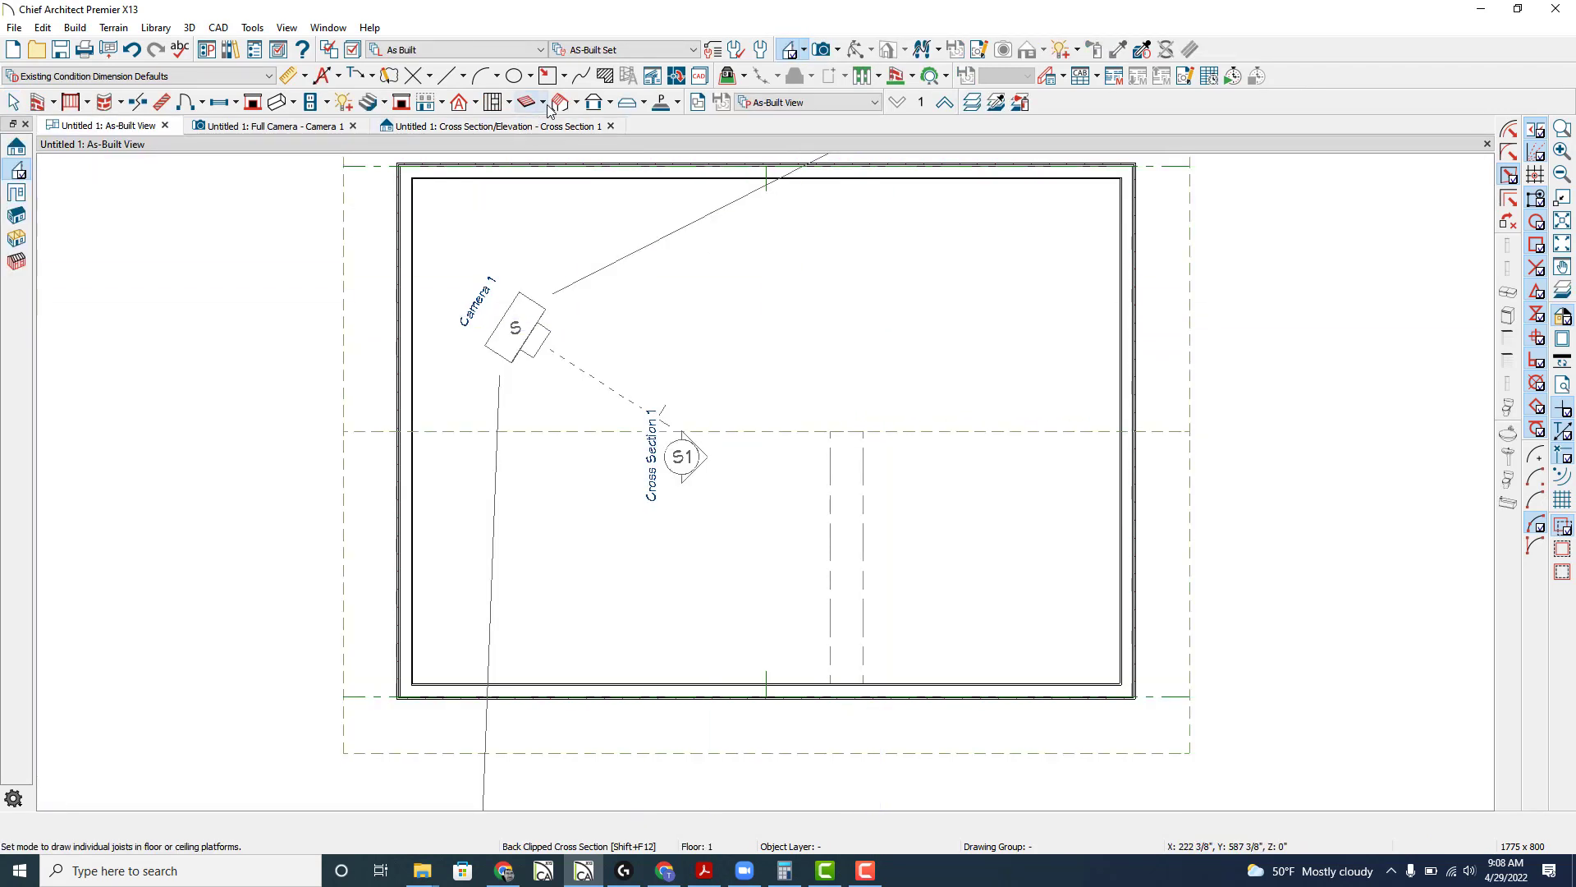
click(530, 102)
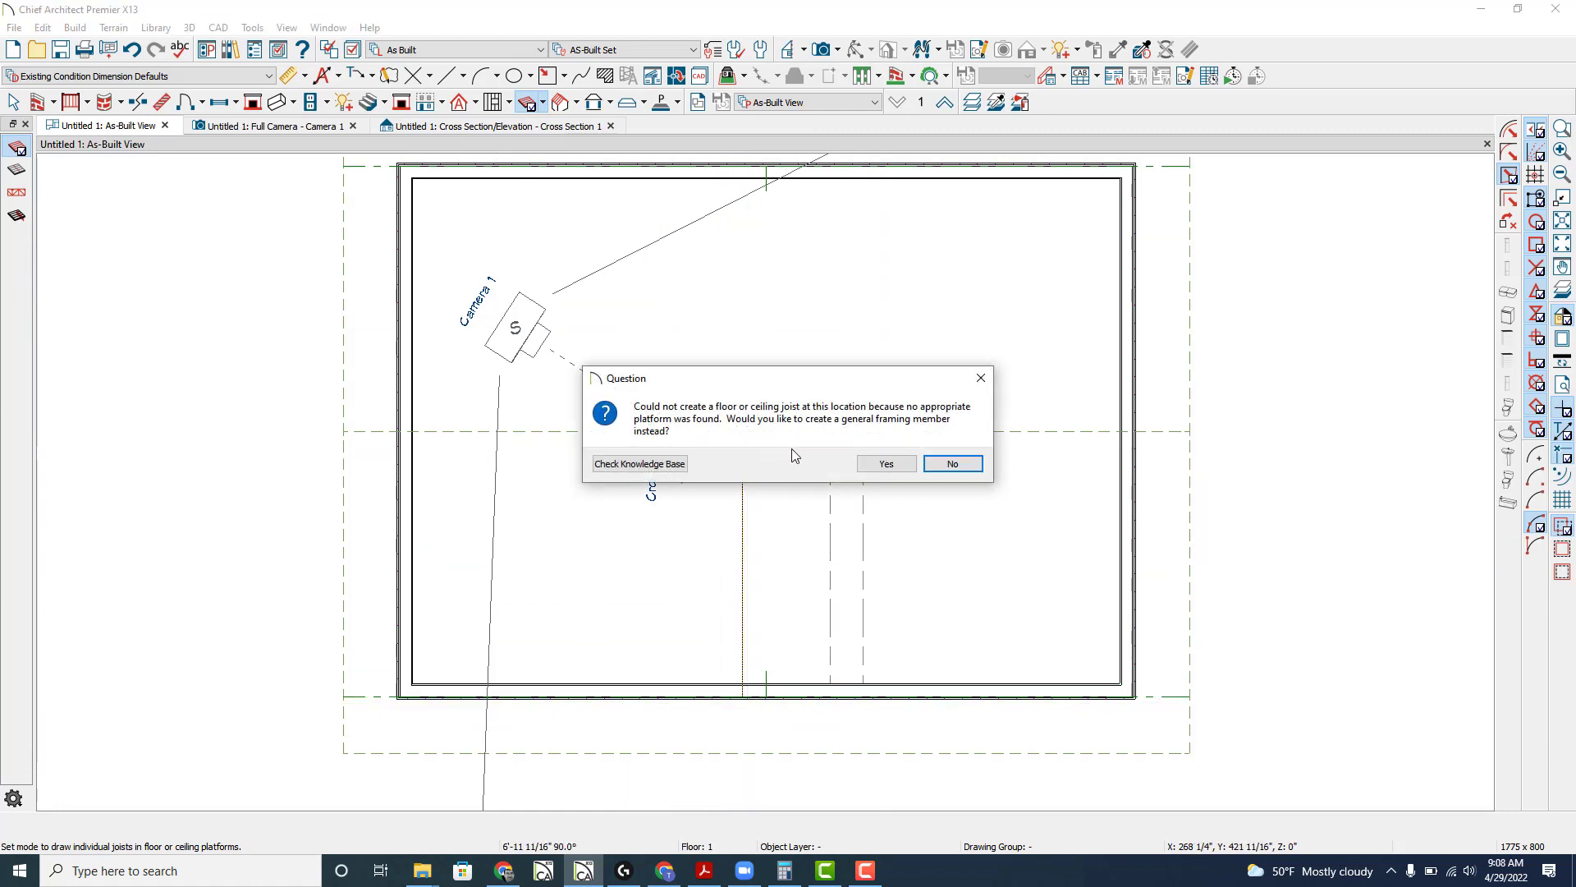
click(951, 463)
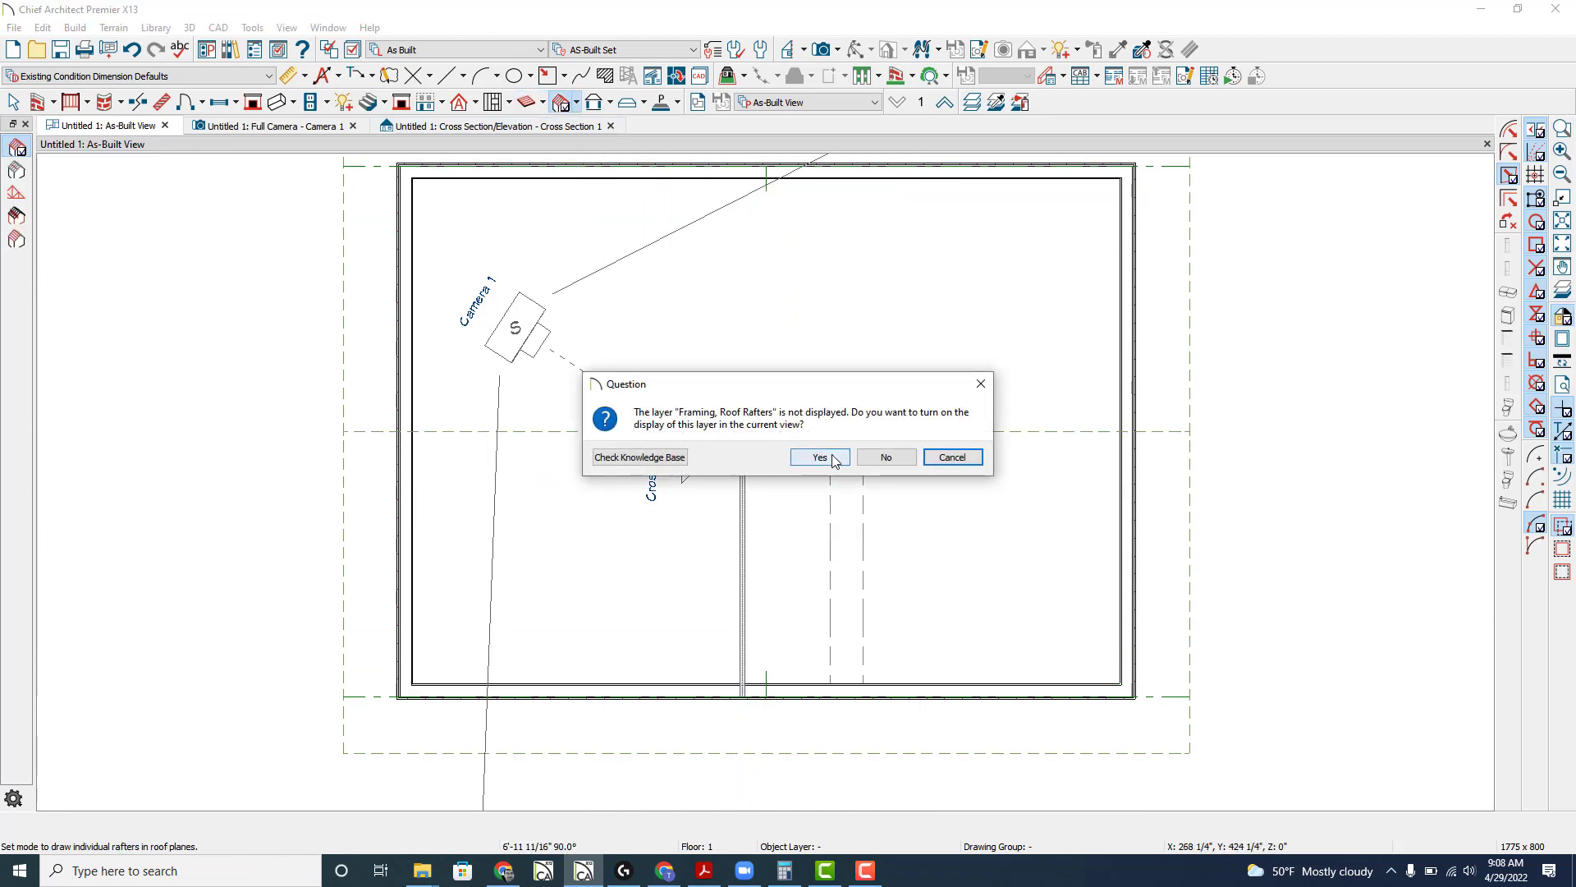
click(819, 456)
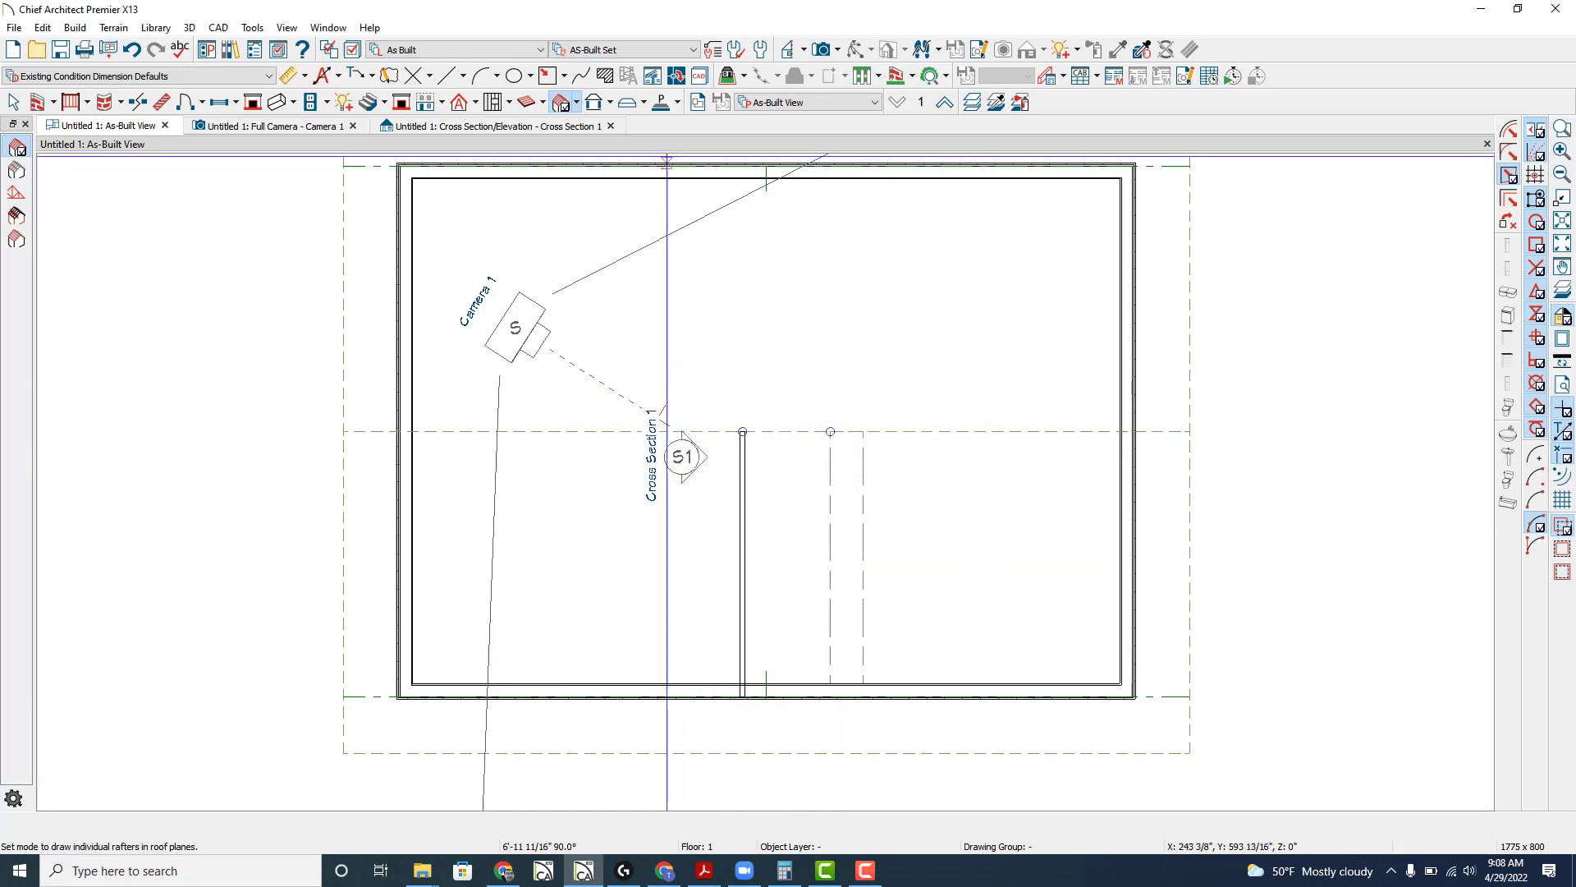
click(493, 124)
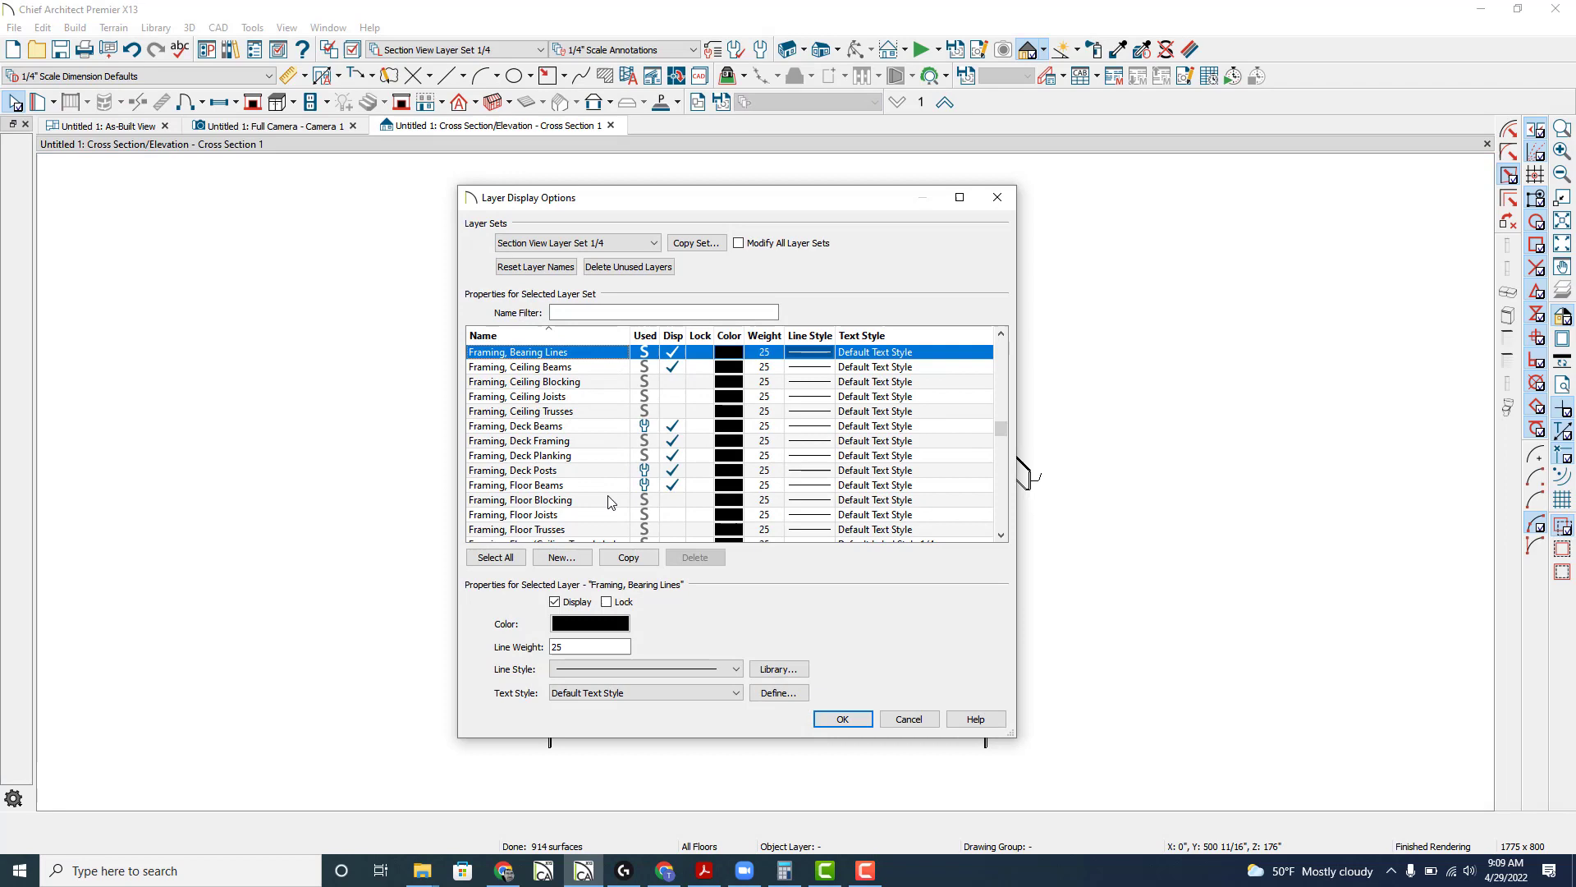
- Show roof rafters in the cross section and size the rafter 9 1/4 by 4 inches
scroll(down, 3)
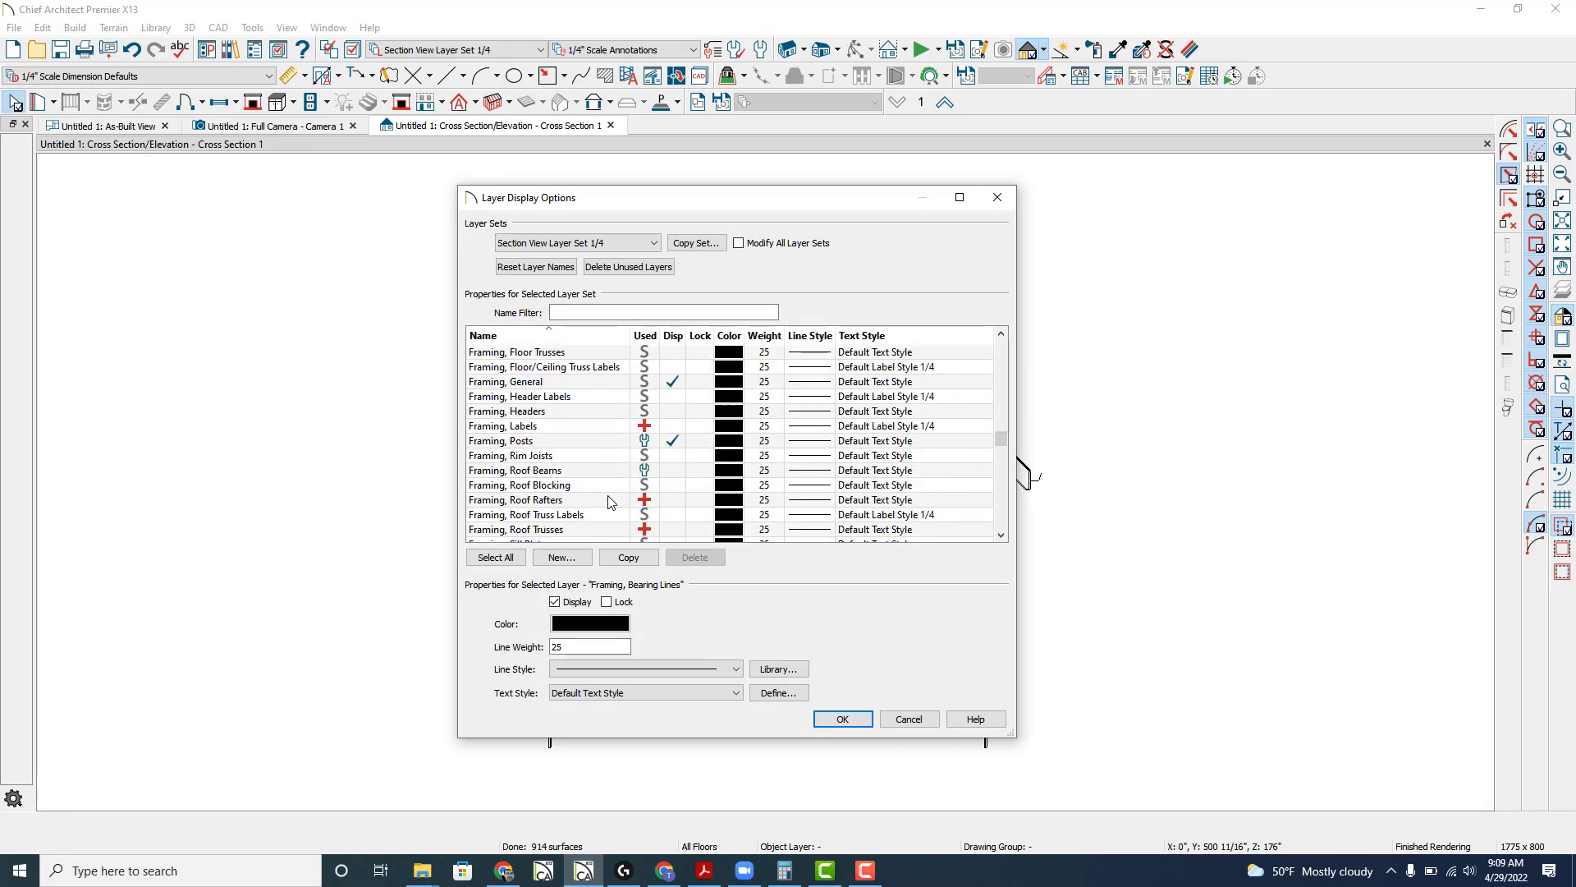
click(841, 719)
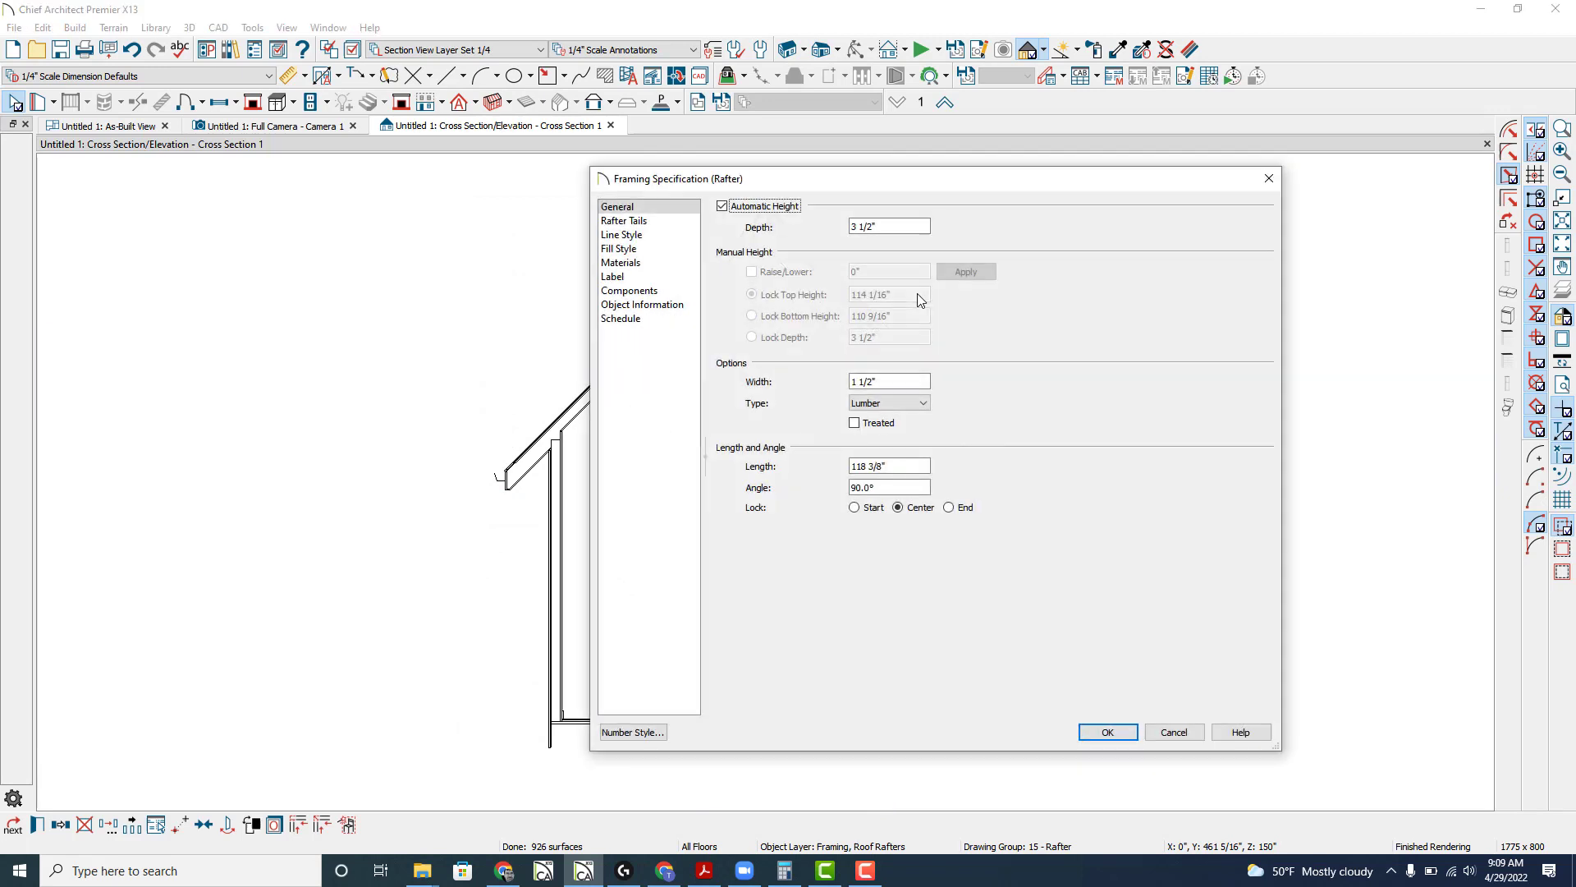
click(888, 225)
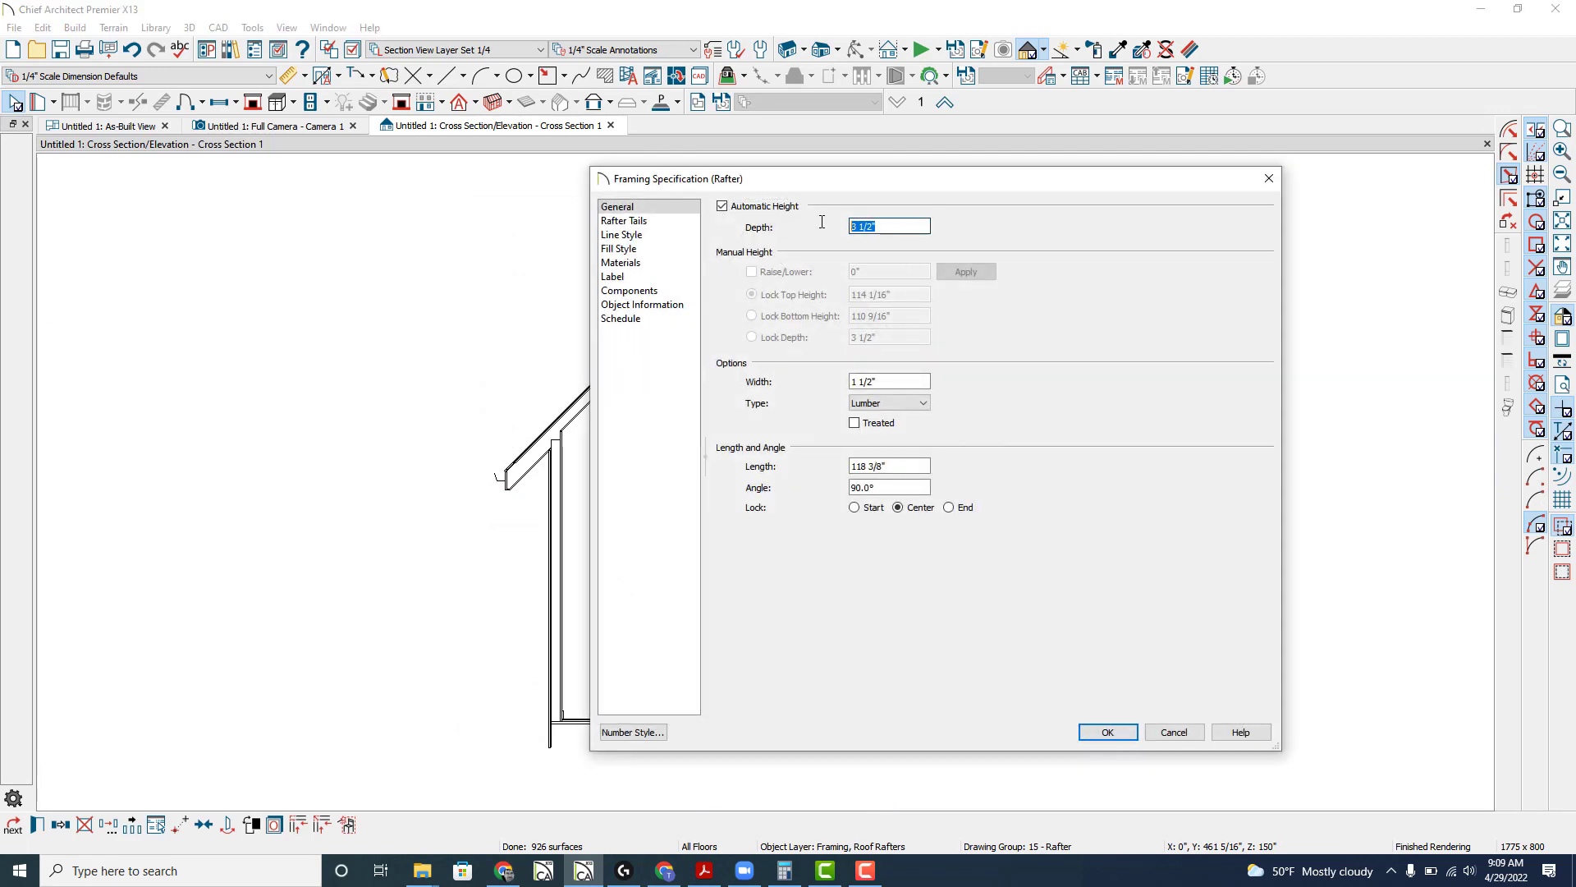
text(9)
click(890, 381)
text(4)
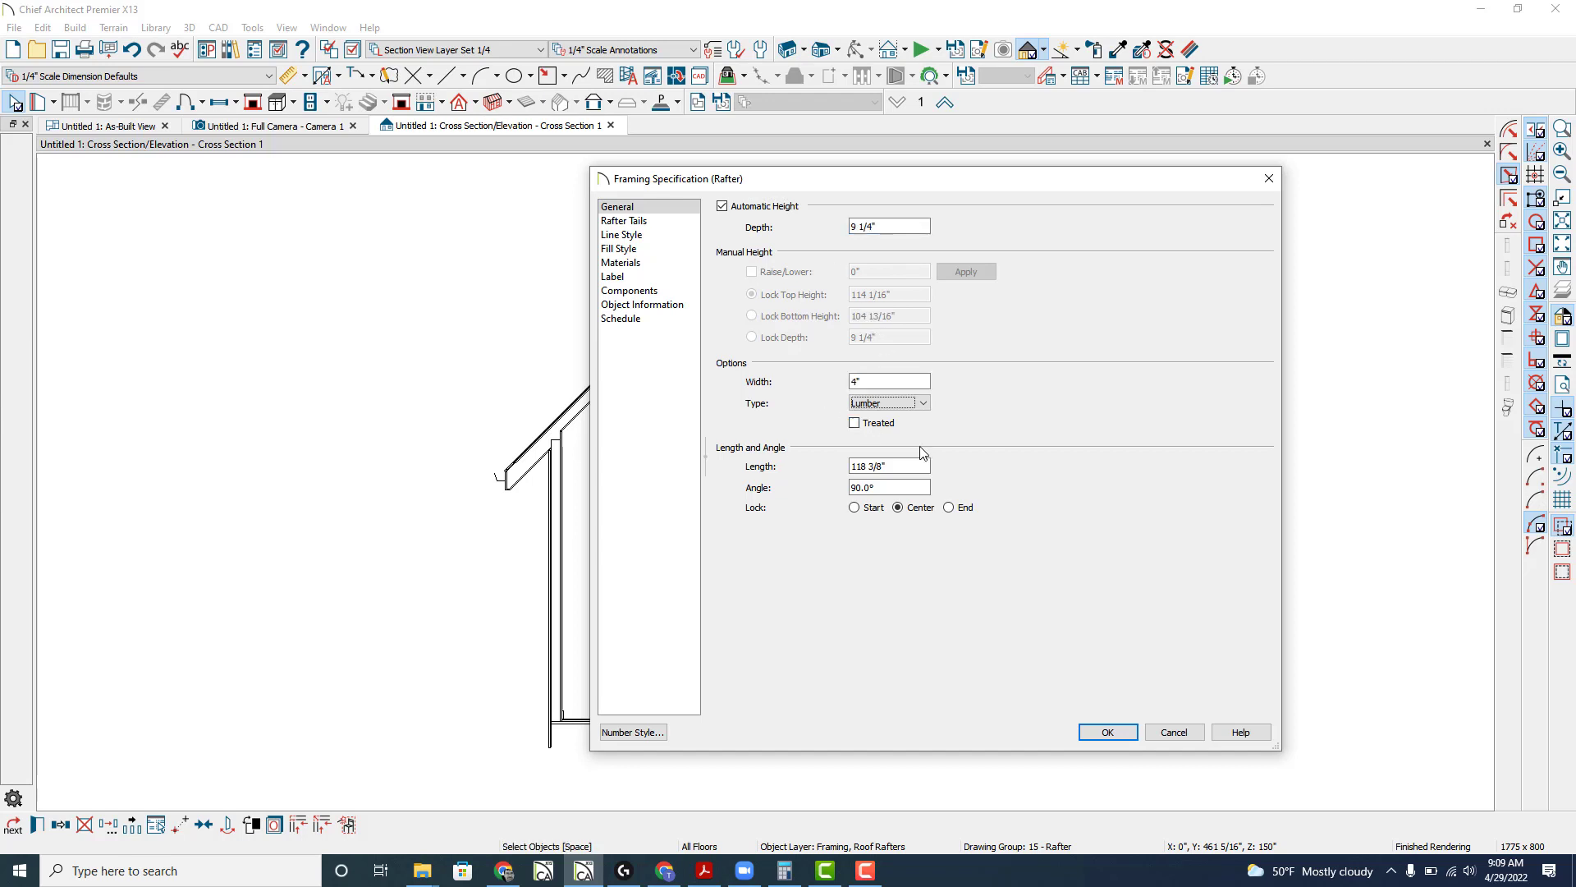
click(1106, 731)
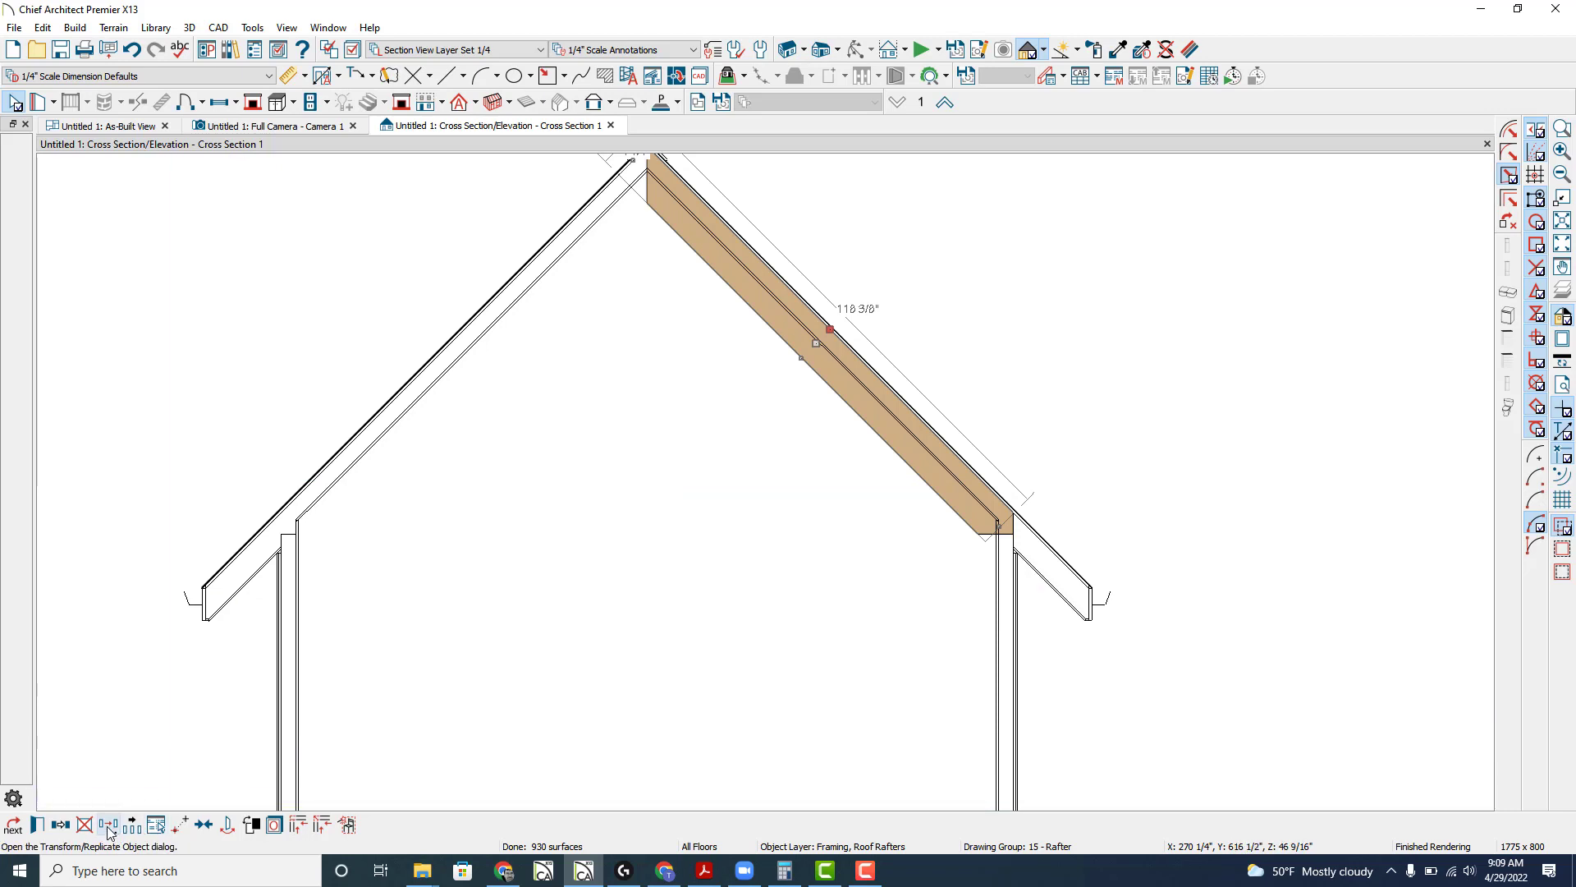
- Drag the rafter's end down to the right wall, lengthening it to 124 1/16 inches
click(108, 824)
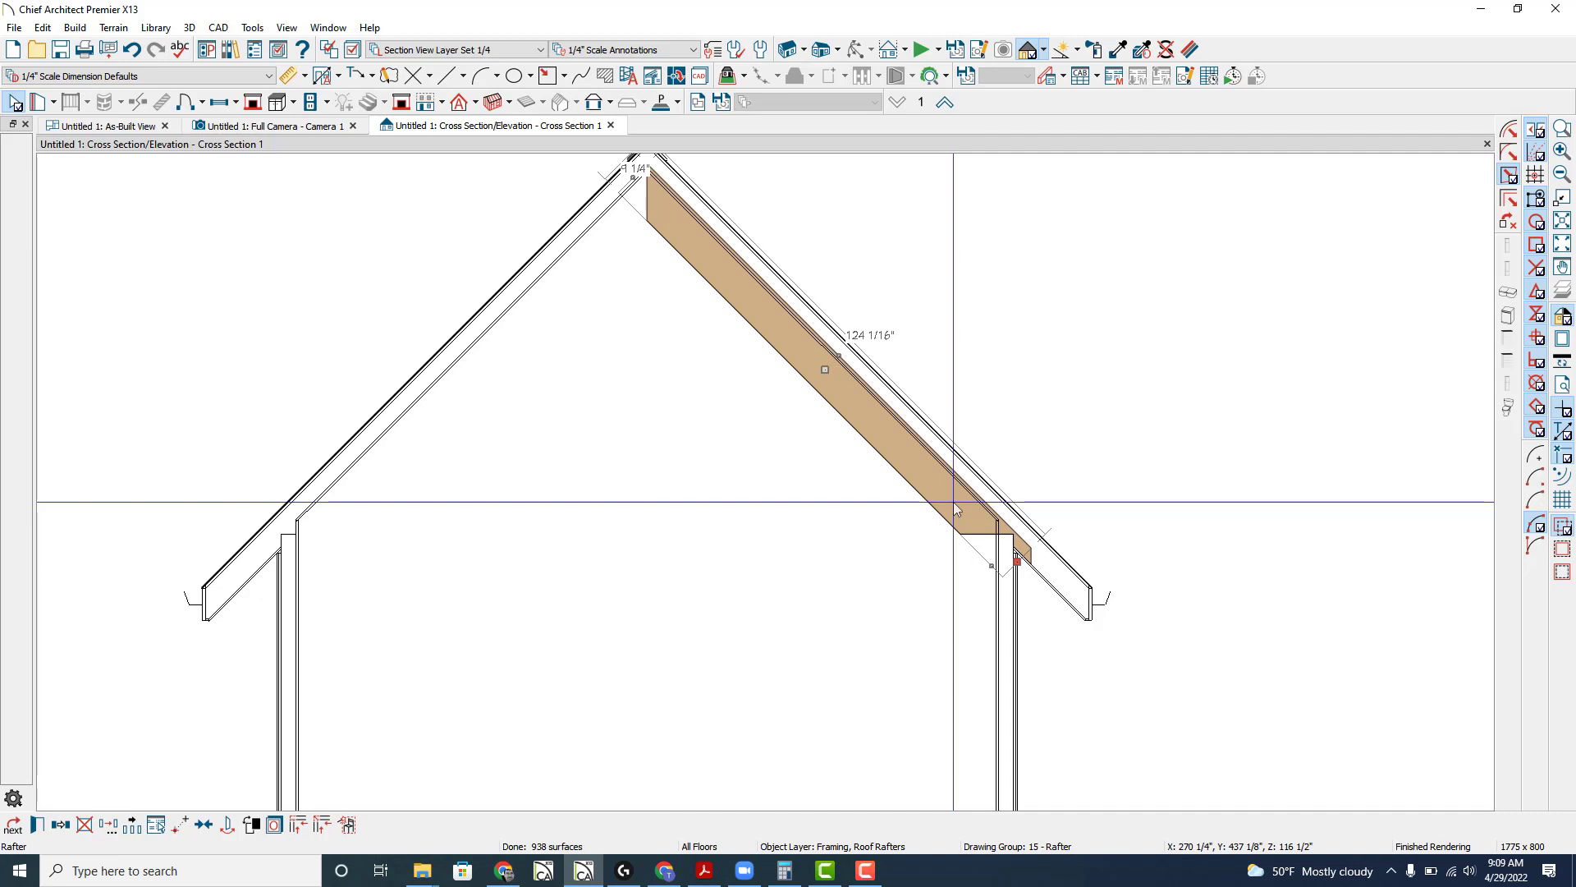
double_click(823, 370)
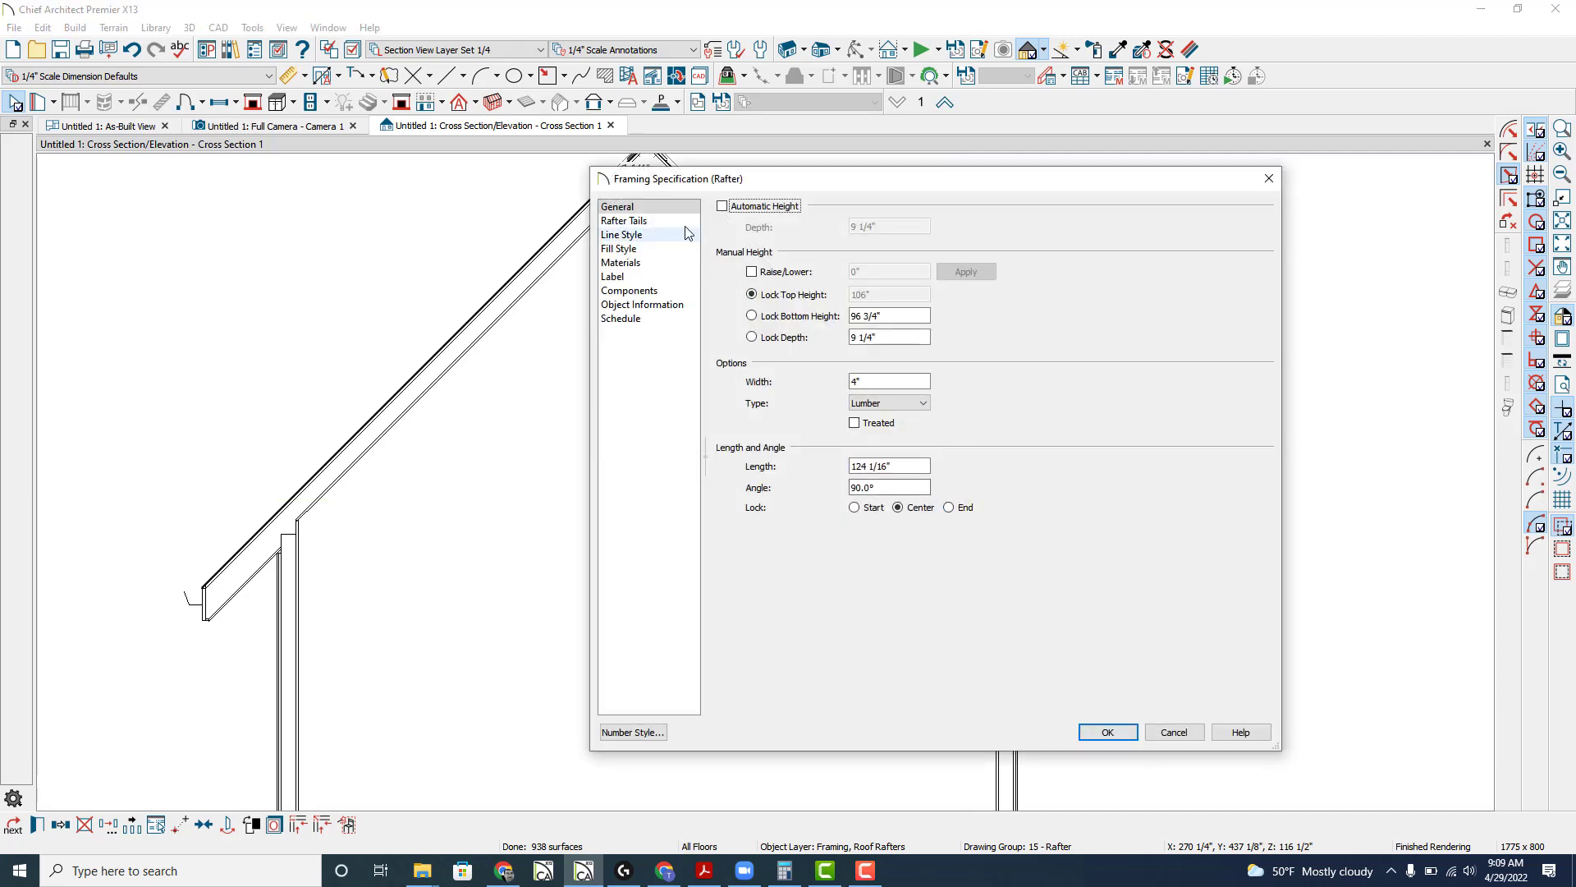
click(621, 234)
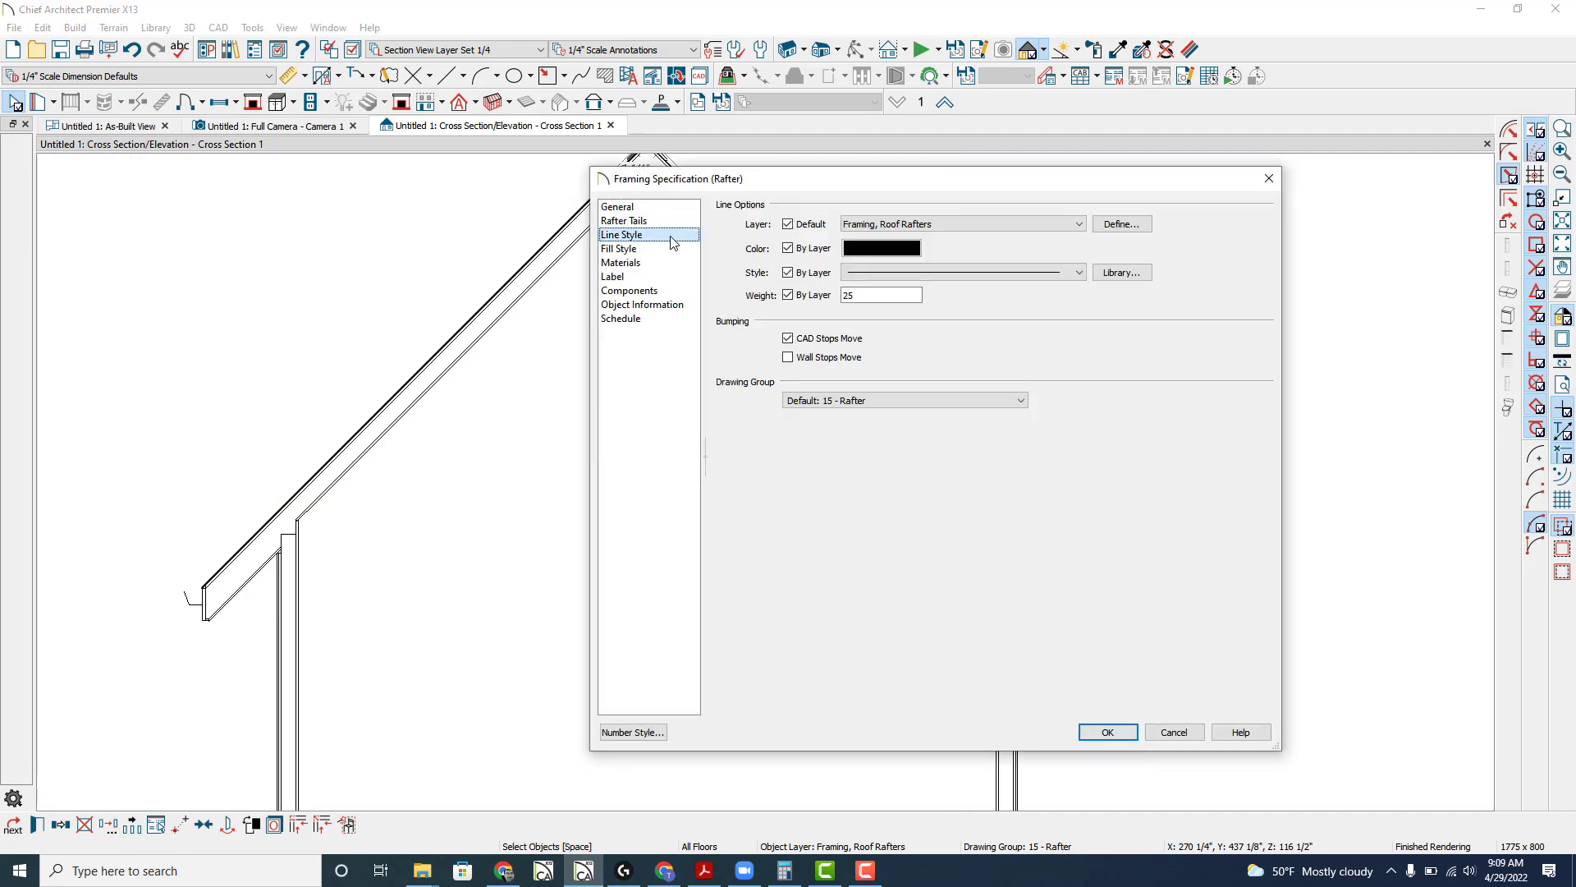
click(612, 278)
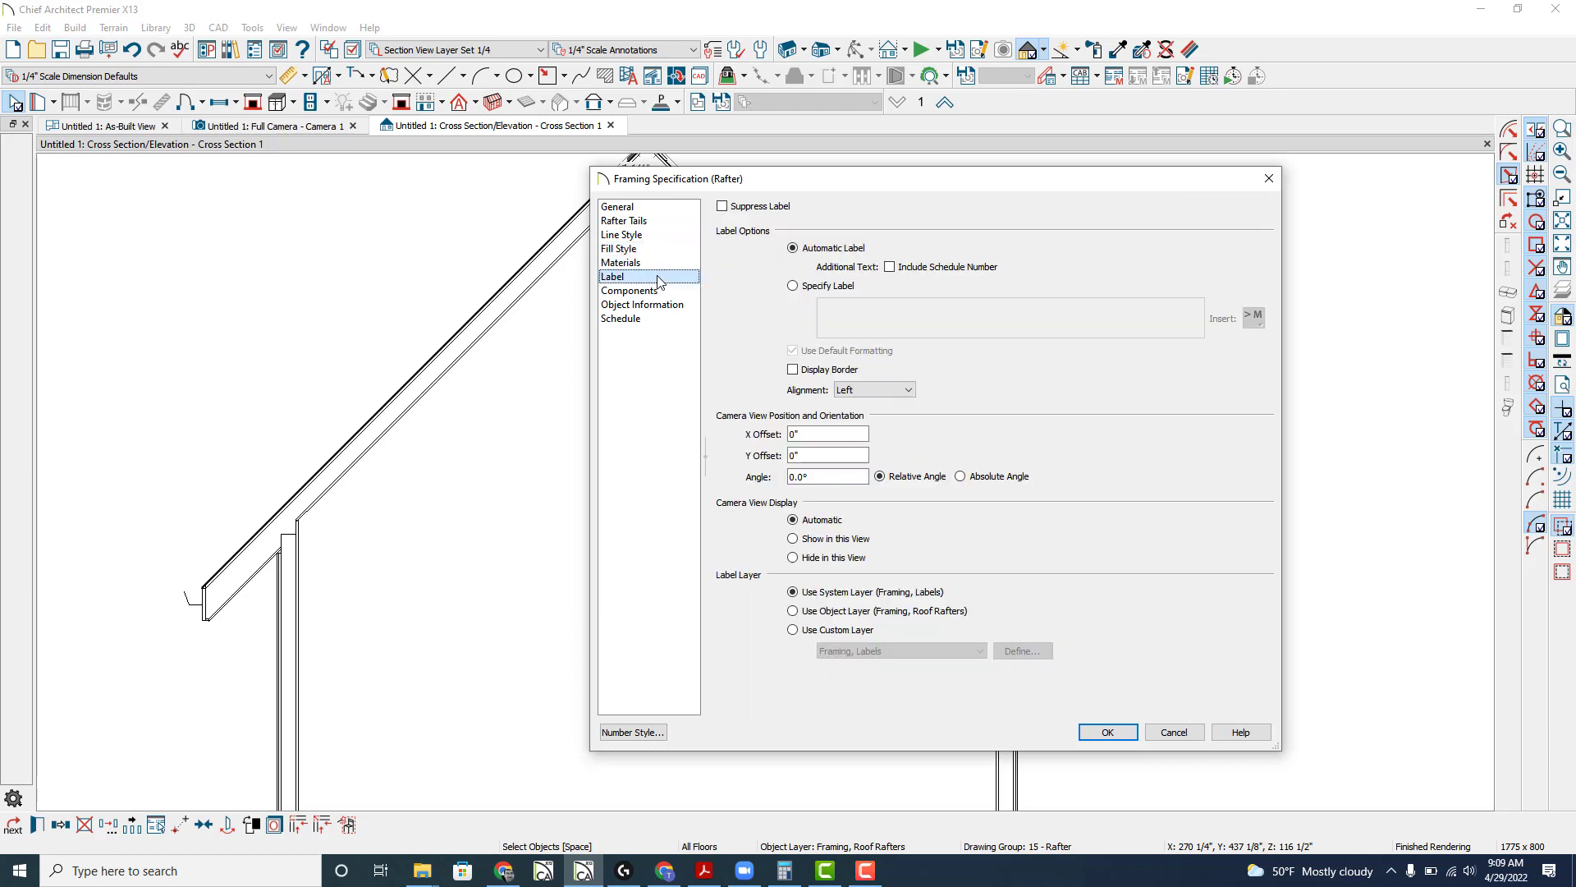
click(628, 290)
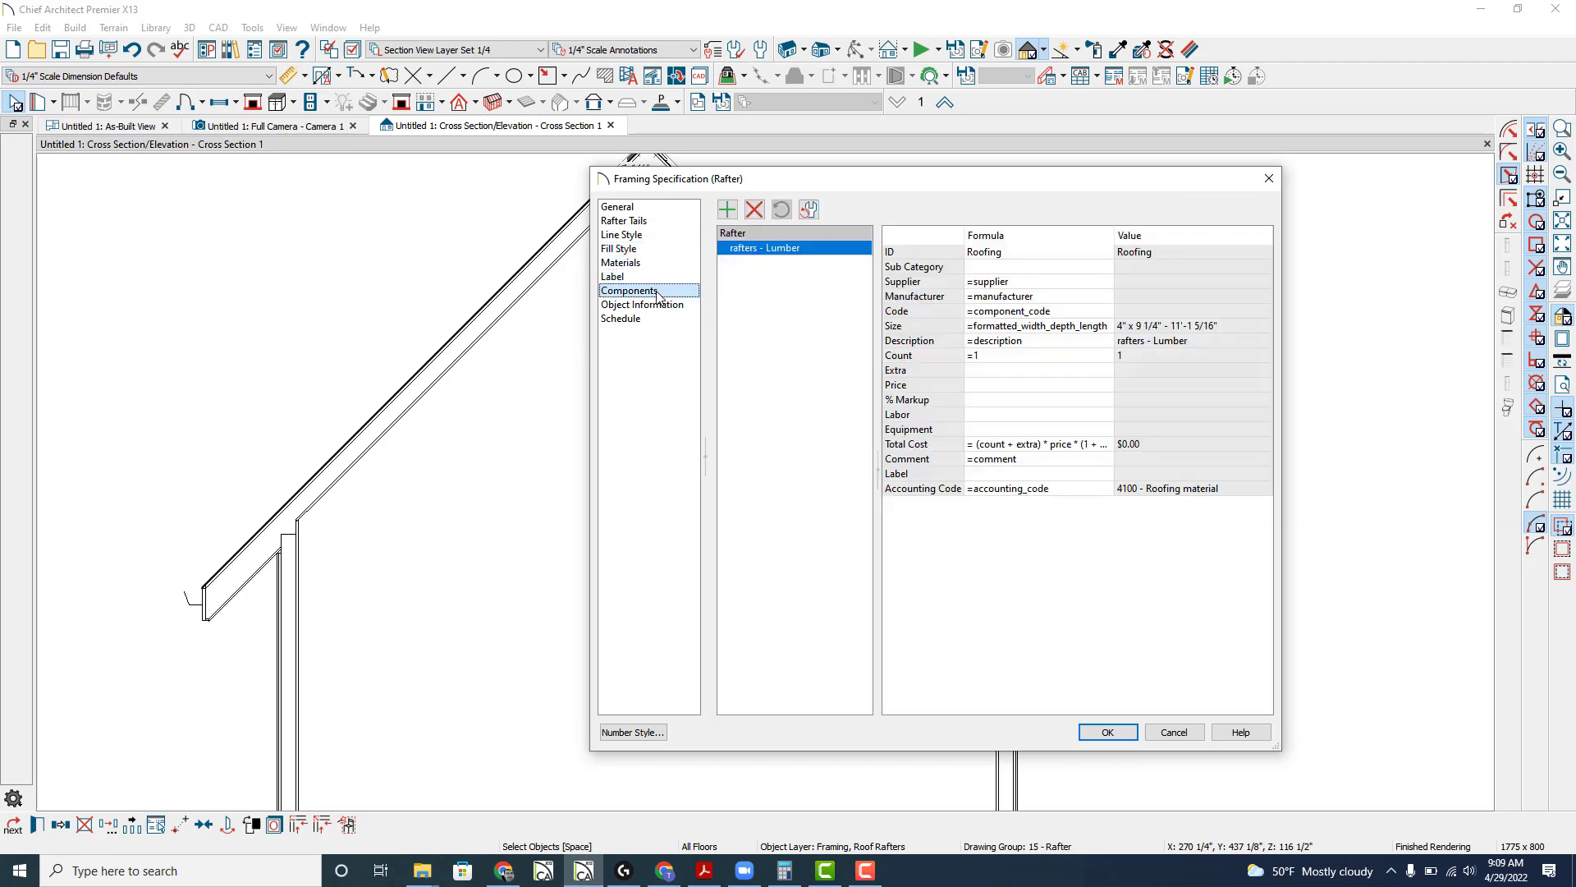
click(618, 206)
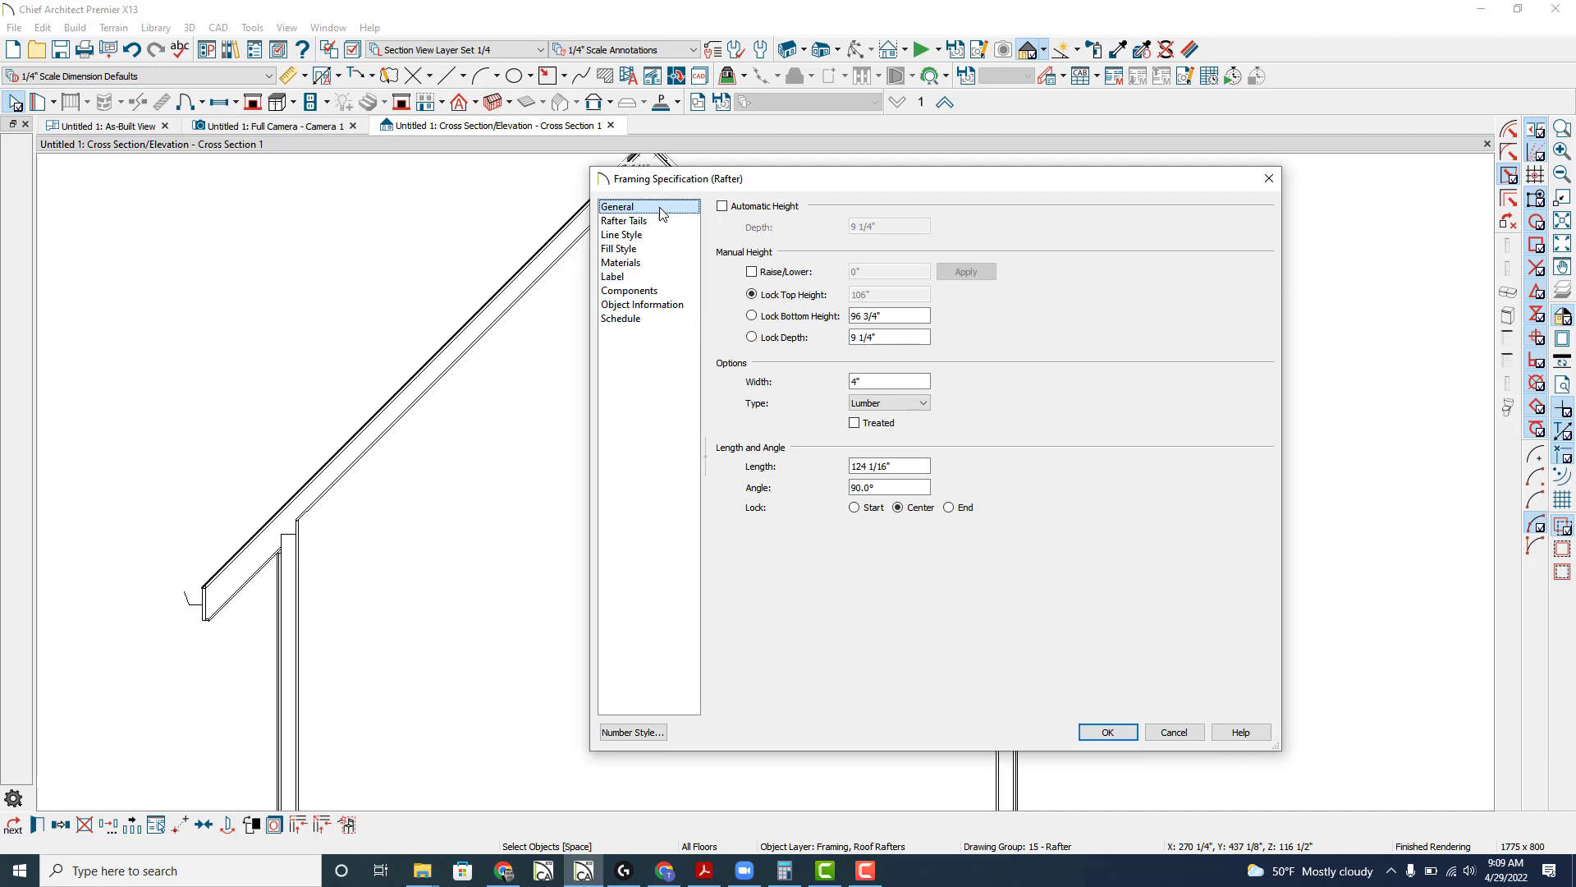
mouse_move(1032, 545)
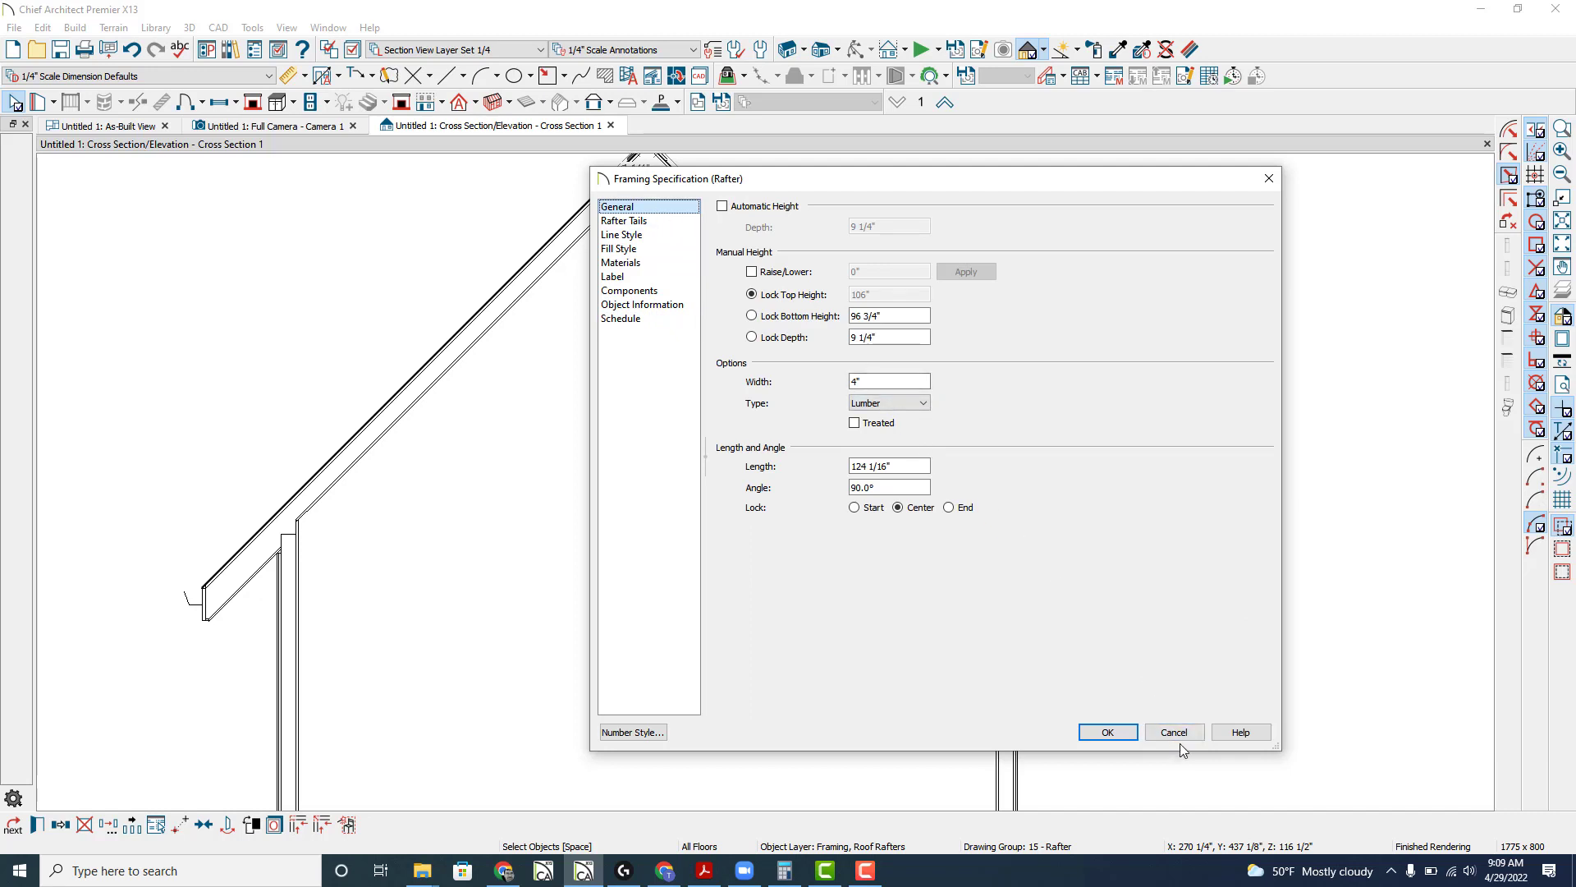
click(1106, 731)
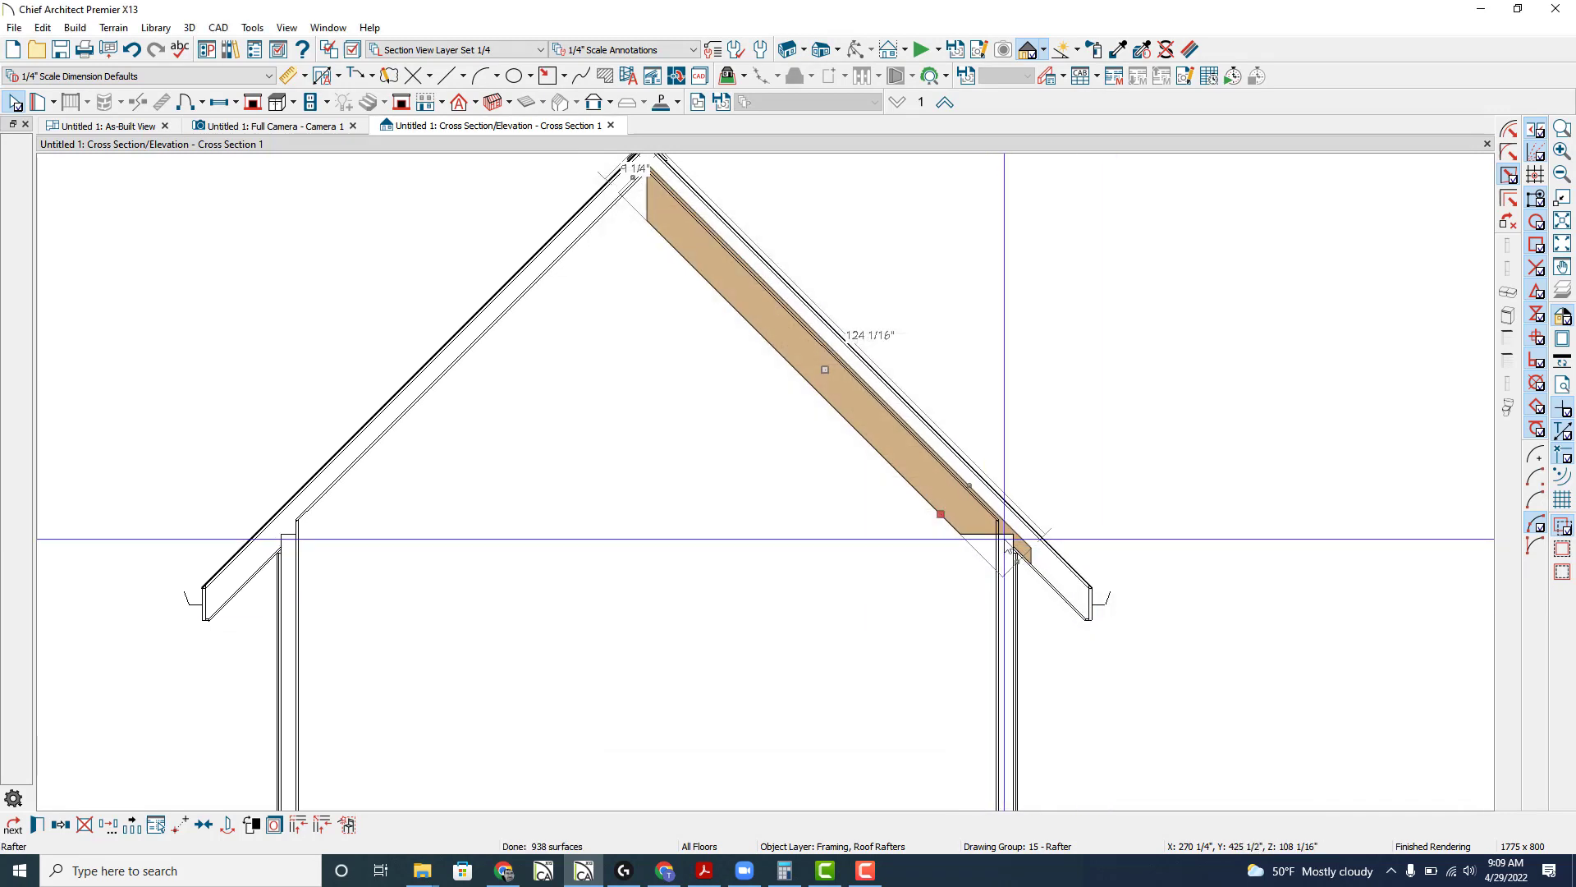
click(272, 125)
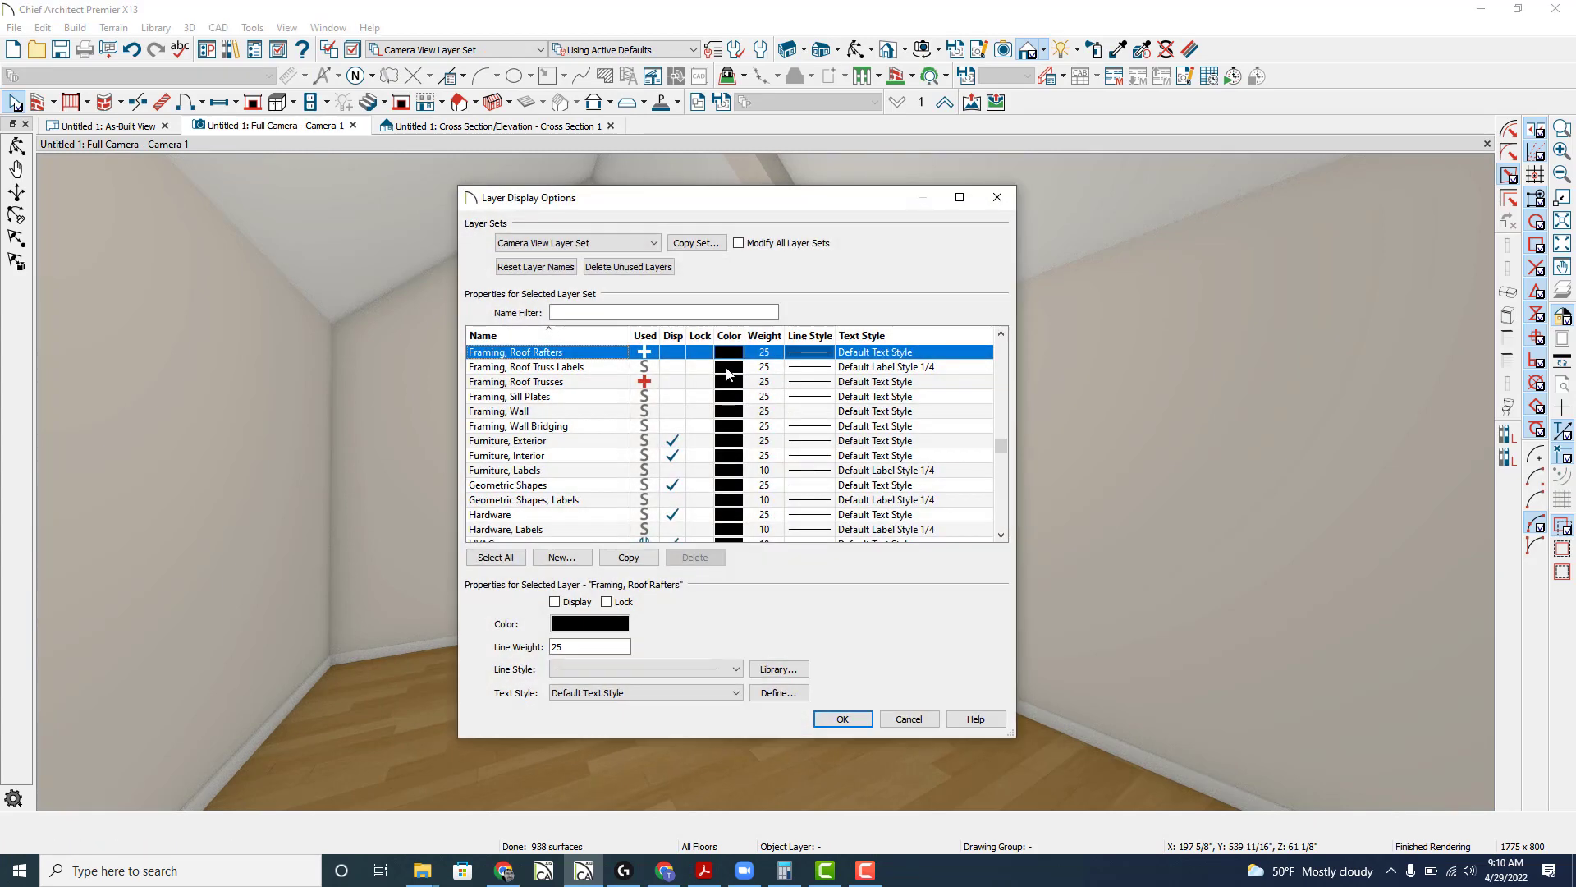
- Enable display of the Framing, Roof Rafters layer in the Full Camera view
click(841, 717)
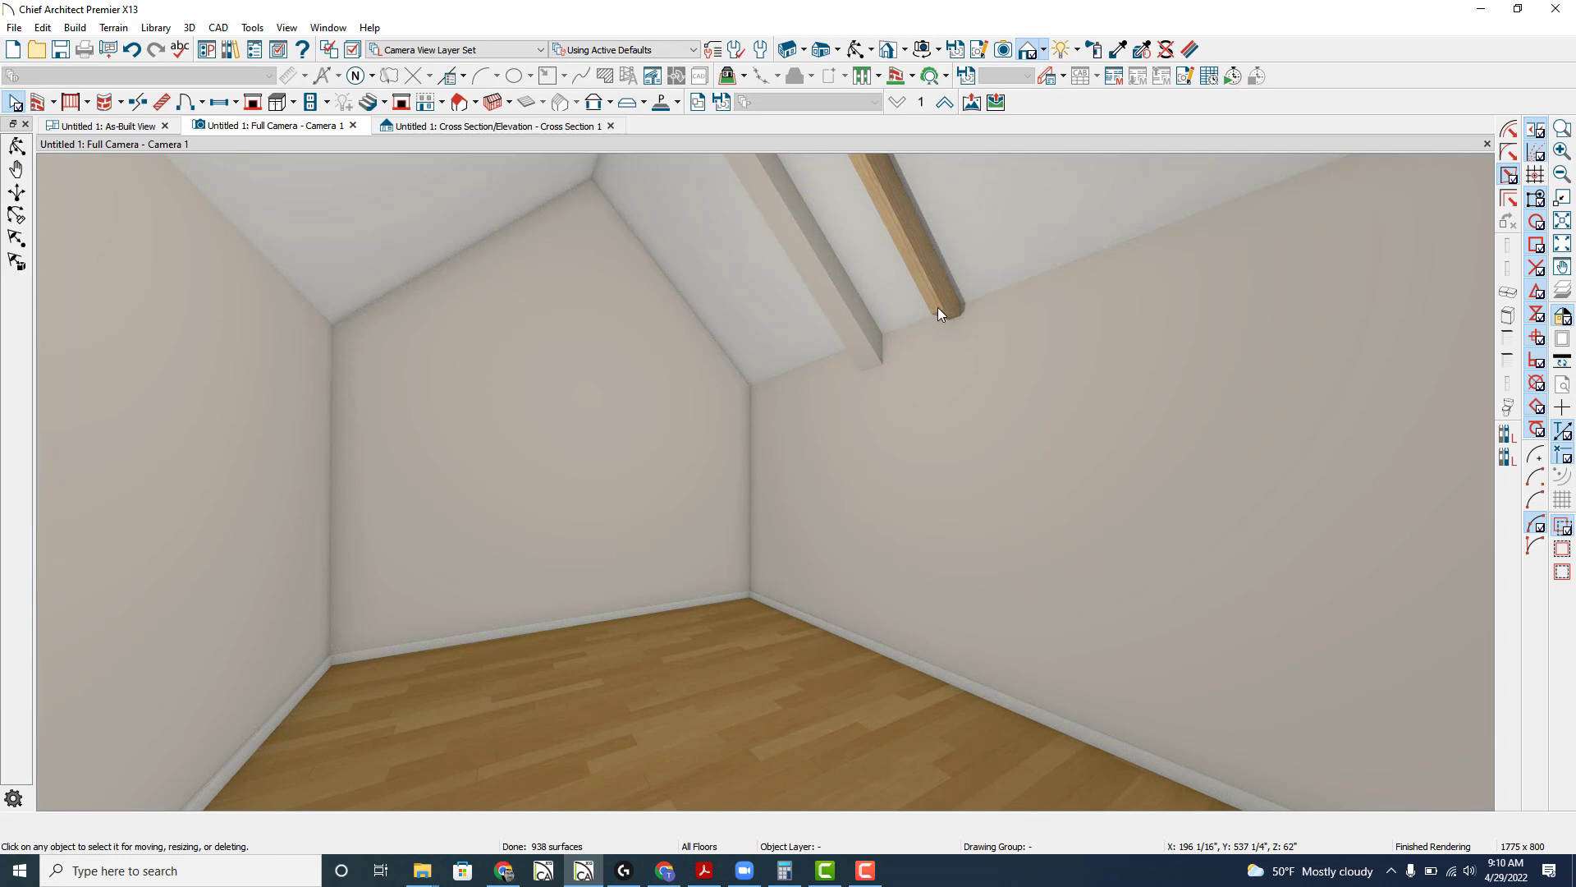
mouse_move(953, 319)
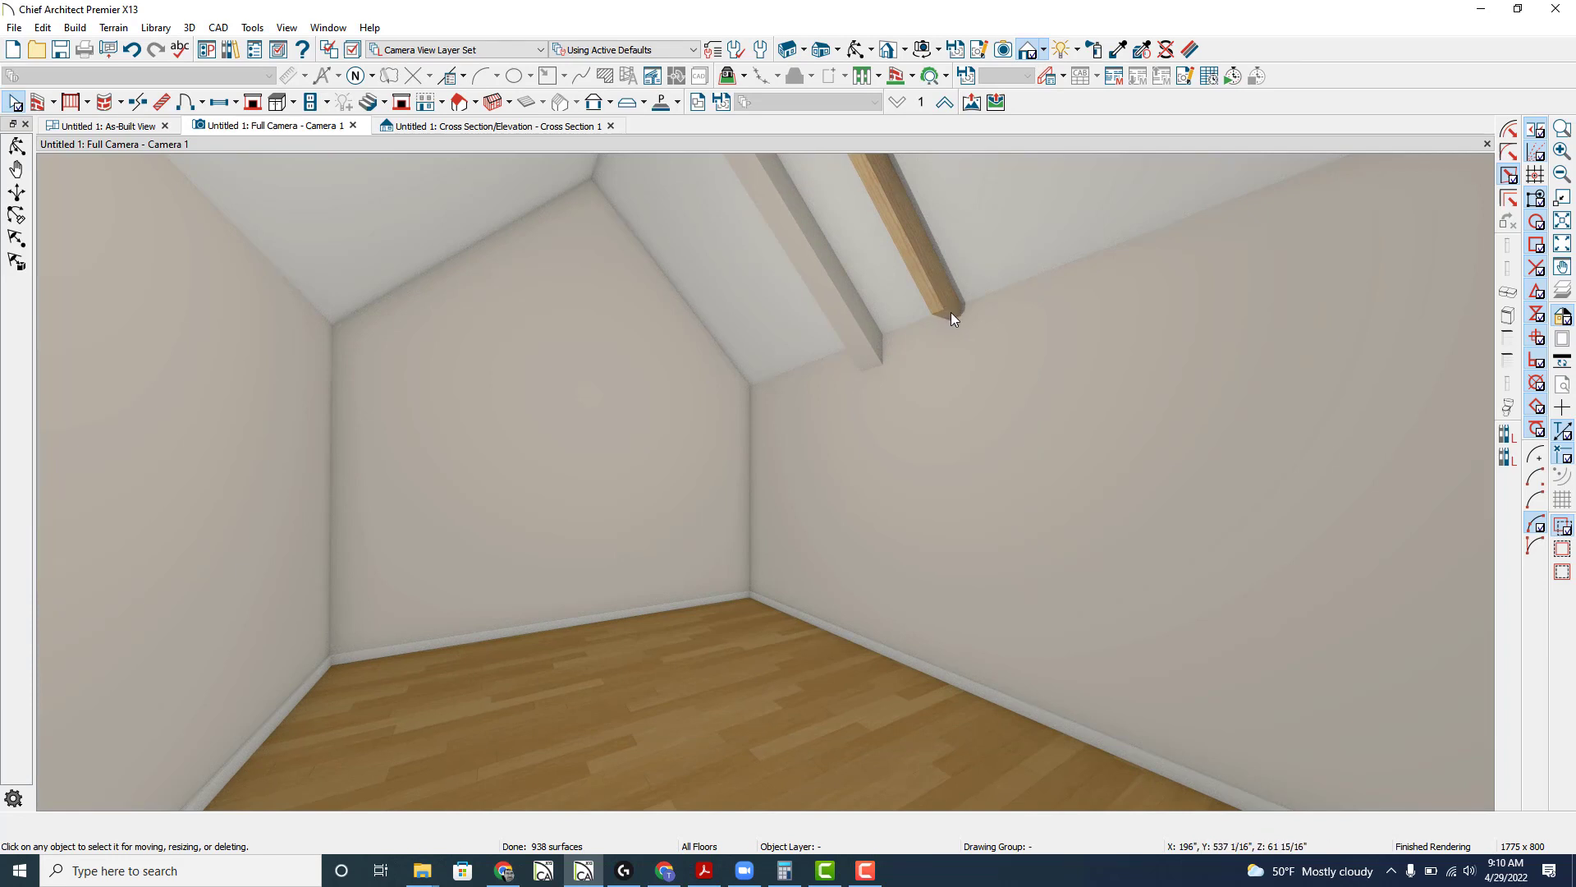
mouse_move(950, 318)
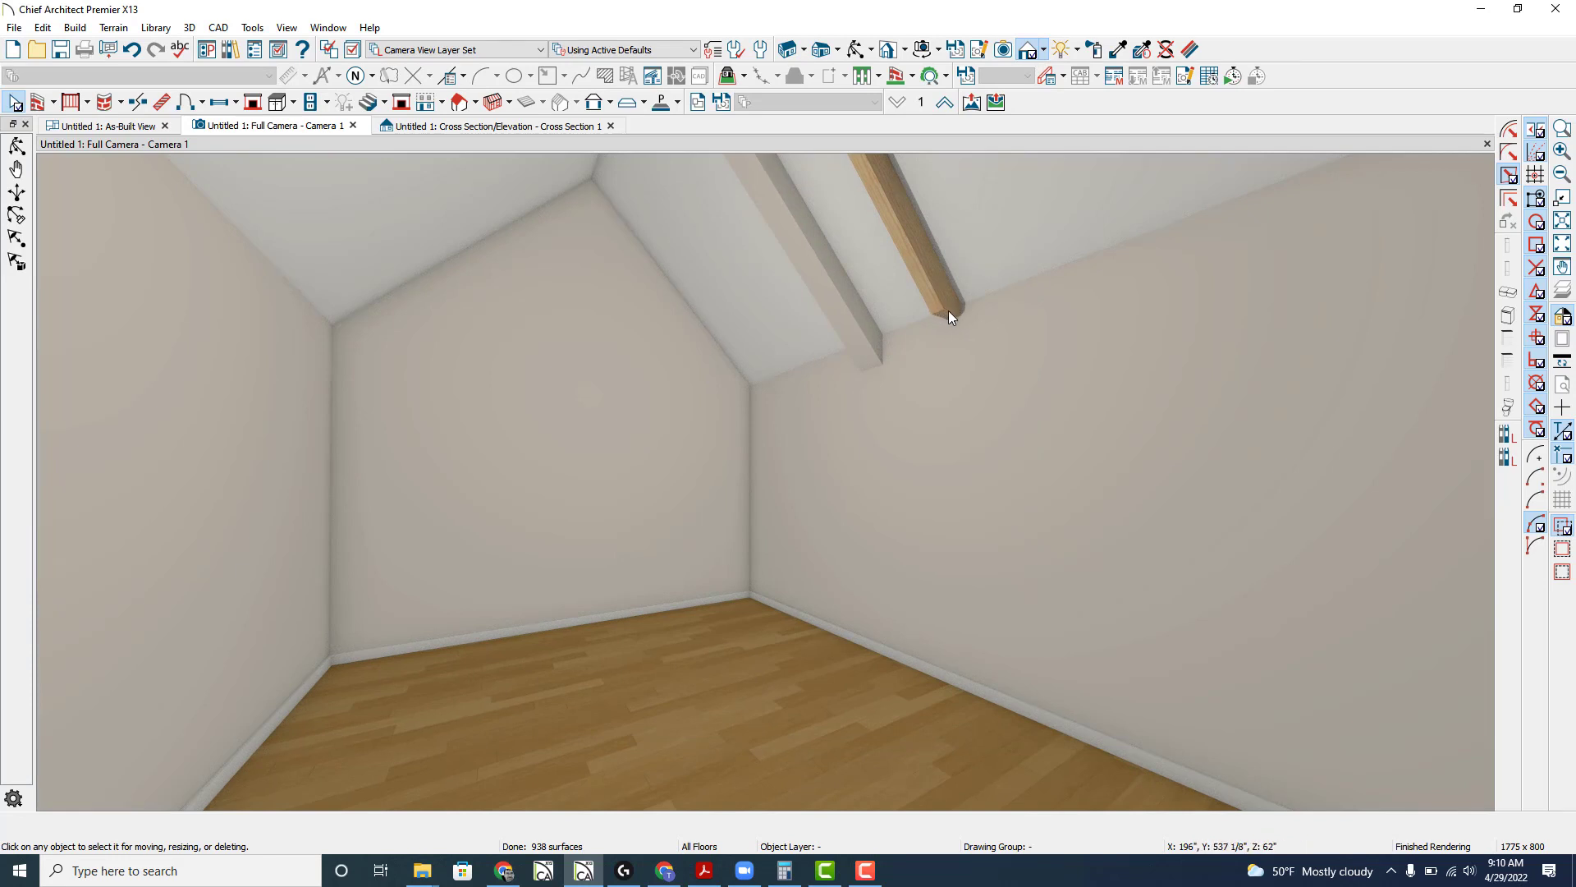